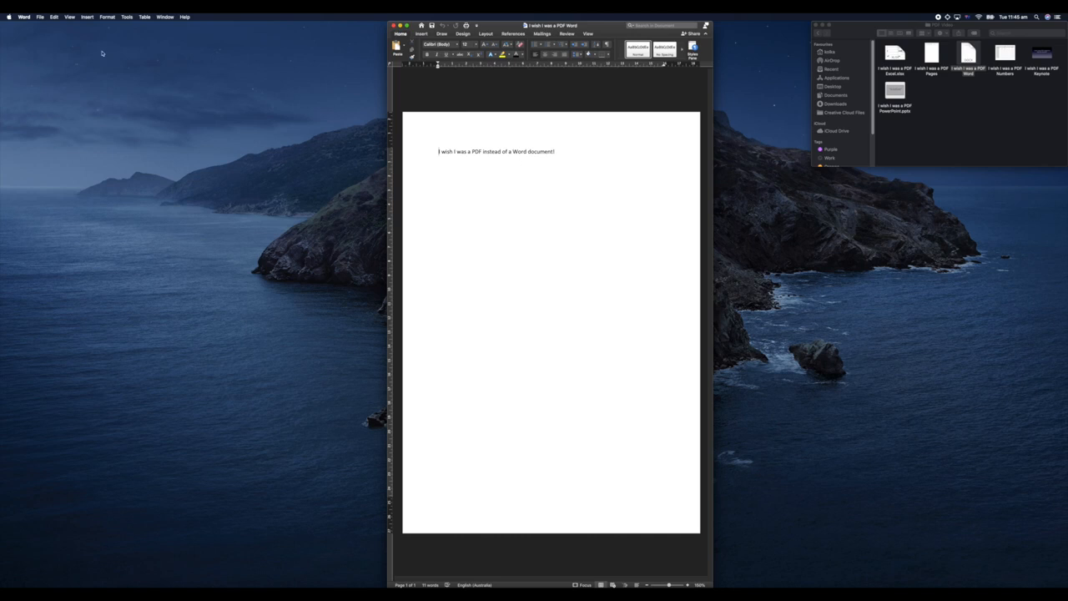
- Save the Word document as a PDF into the PDF Video folder using Save As
left_click(40, 17)
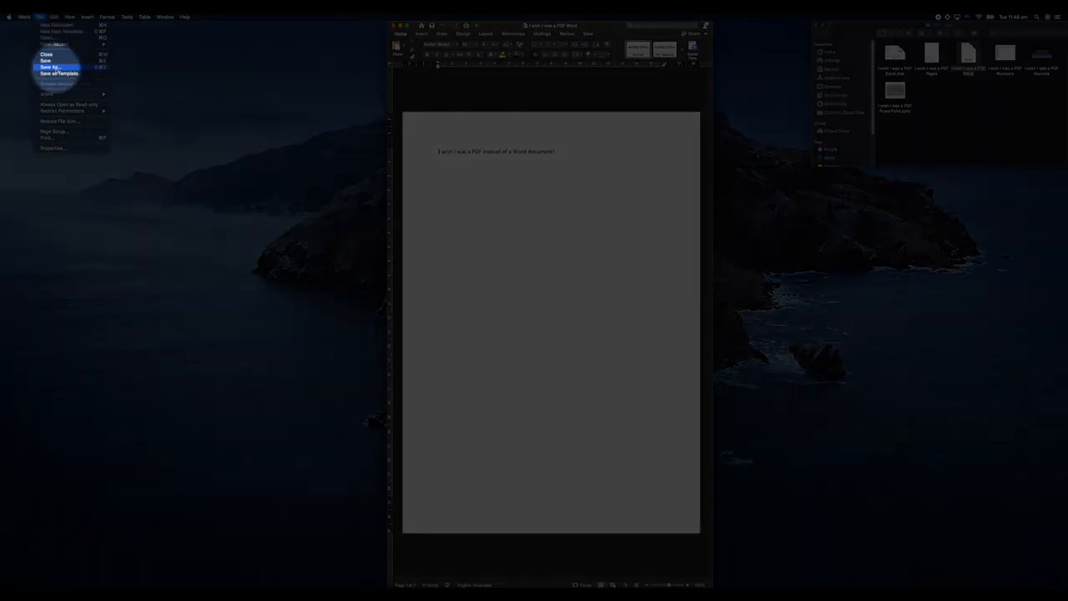
left_click(50, 66)
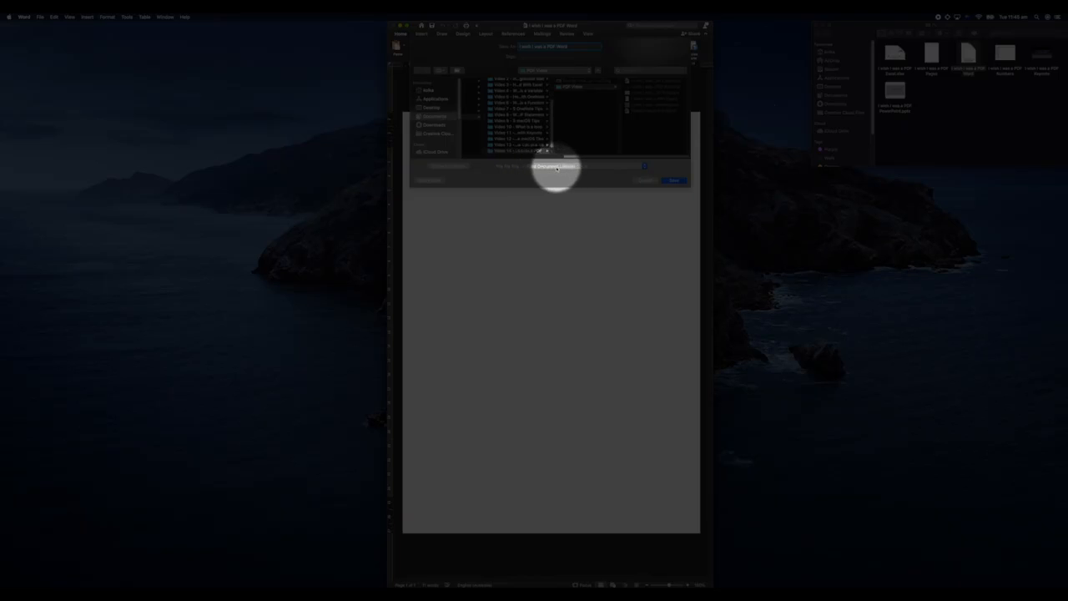
left_click(582, 166)
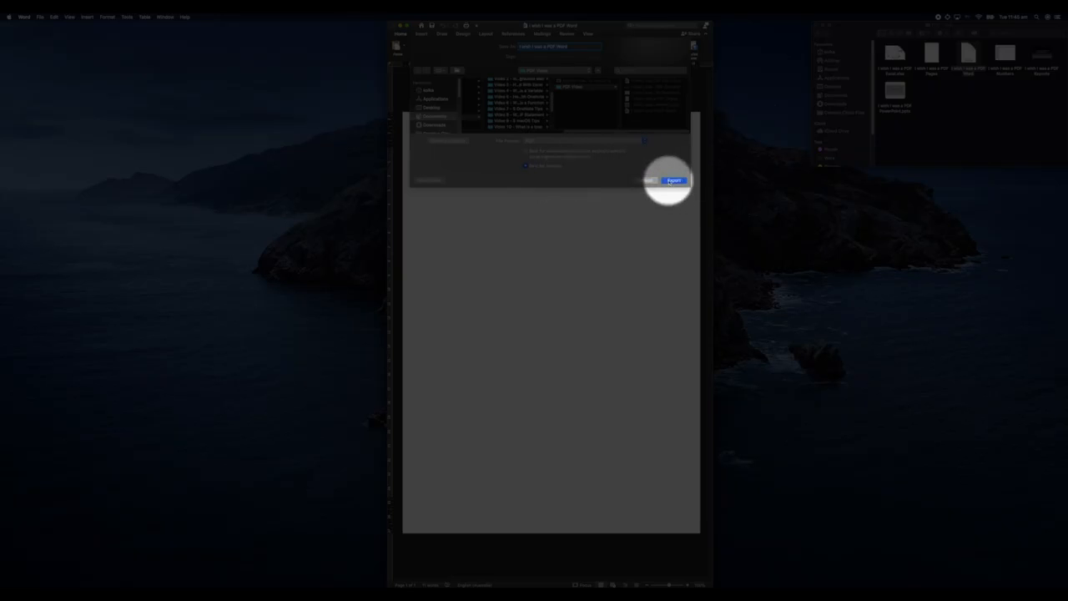
left_click(674, 180)
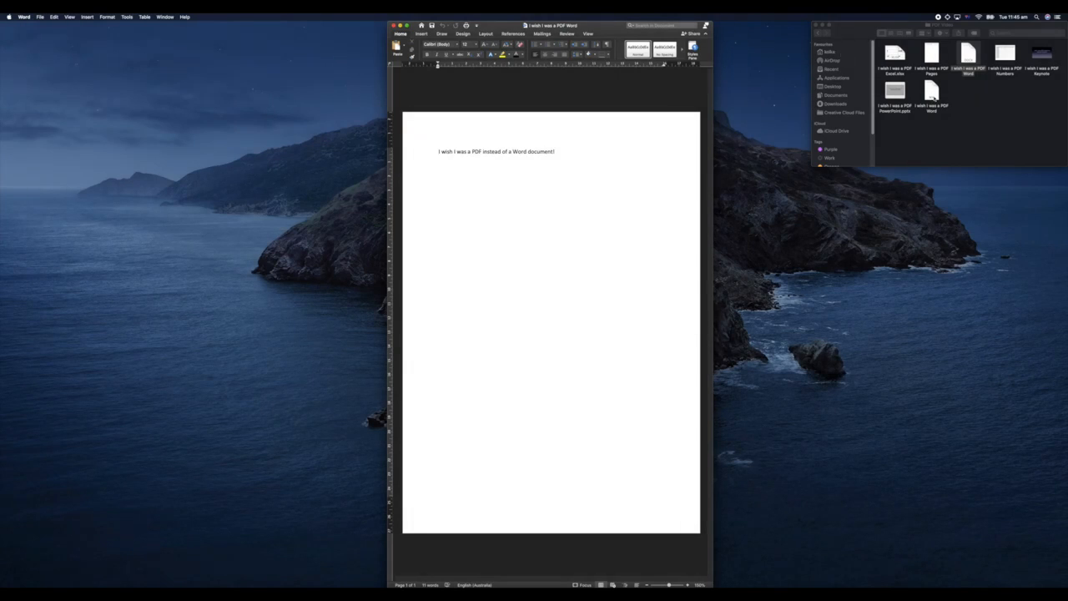
- Preview the new Word PDF, then open the 'I wish I was a PDF Pages' document
double_click(931, 92)
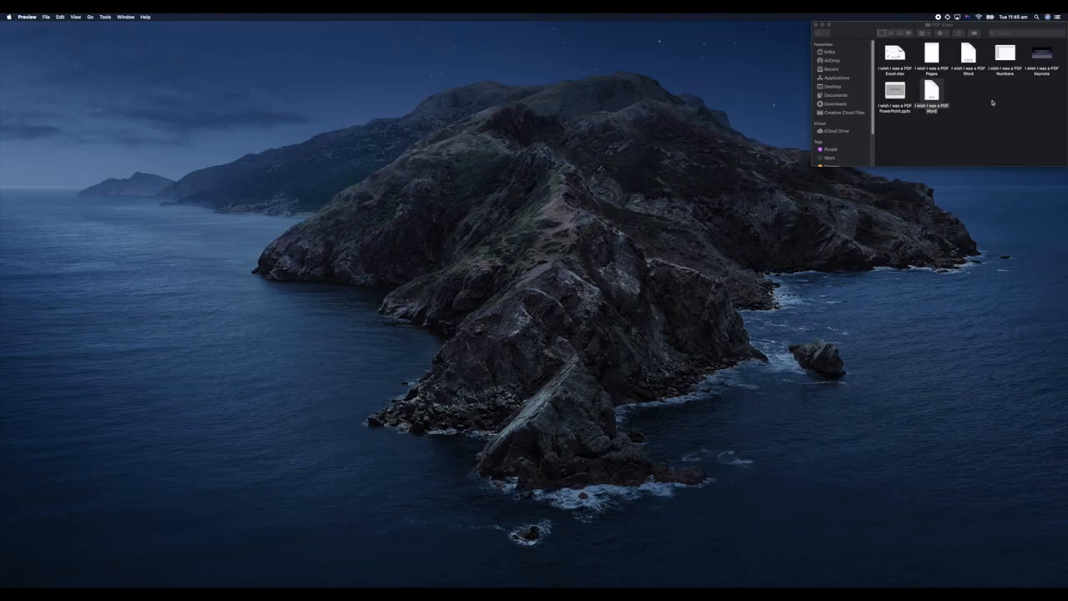
left_click(932, 54)
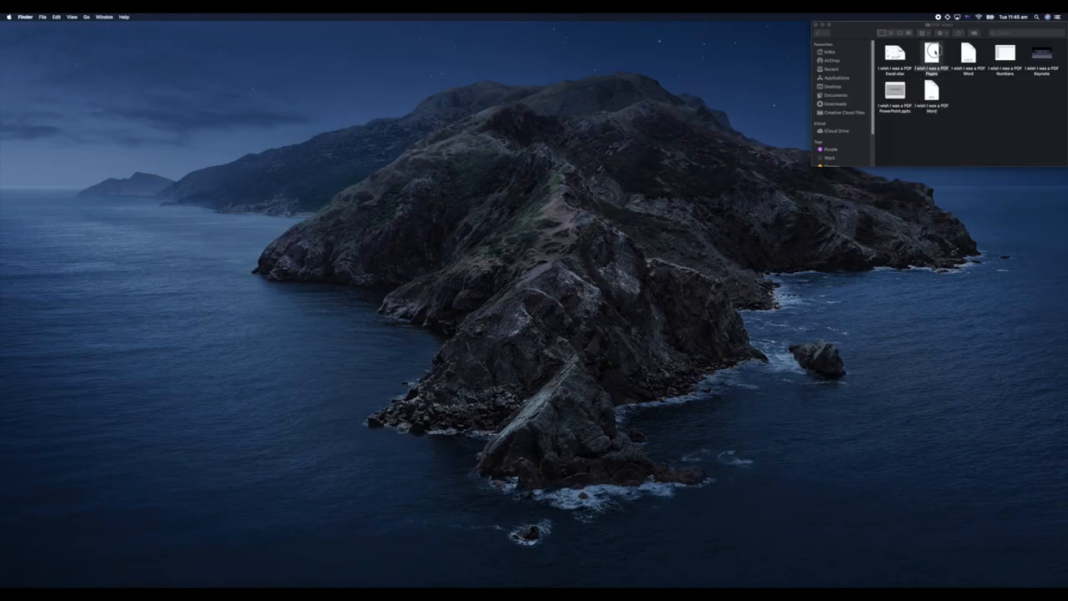
left_click(931, 54)
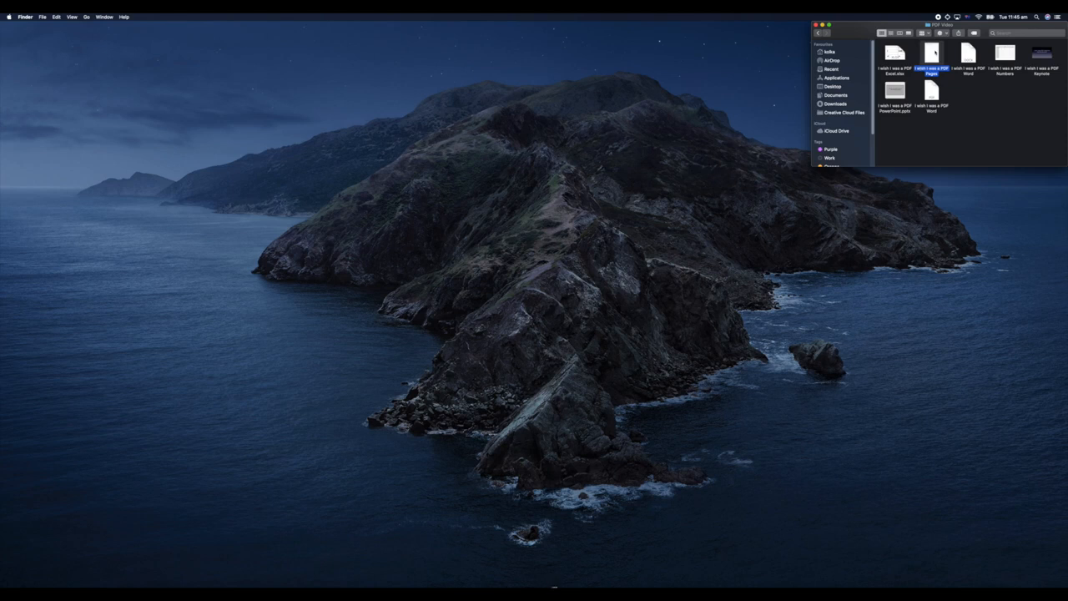
double_click(932, 54)
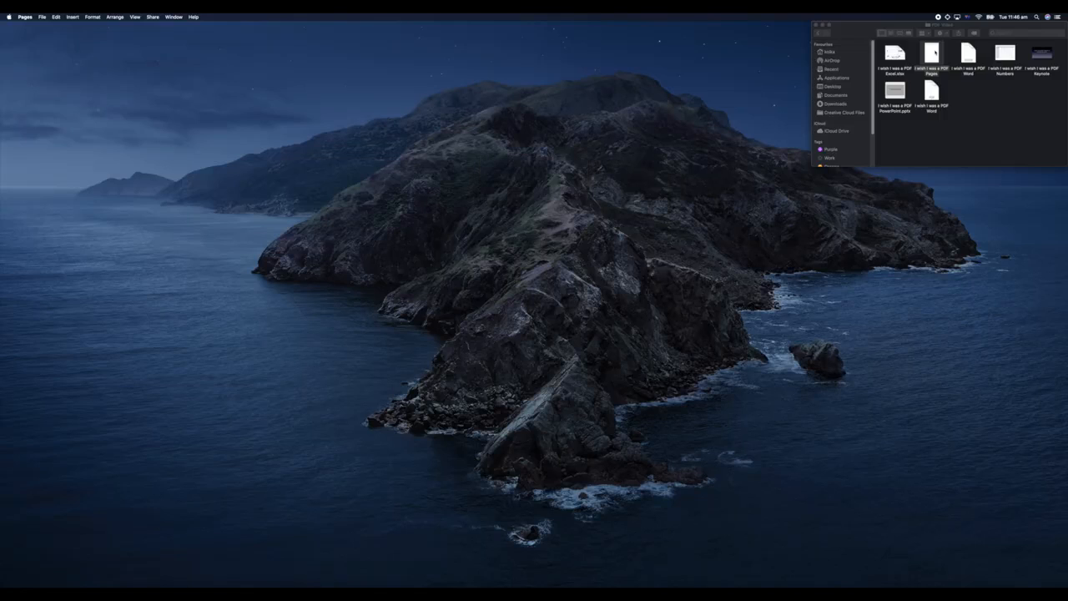
- Enlarge the Pages document window and start its PDF export
double_click(931, 54)
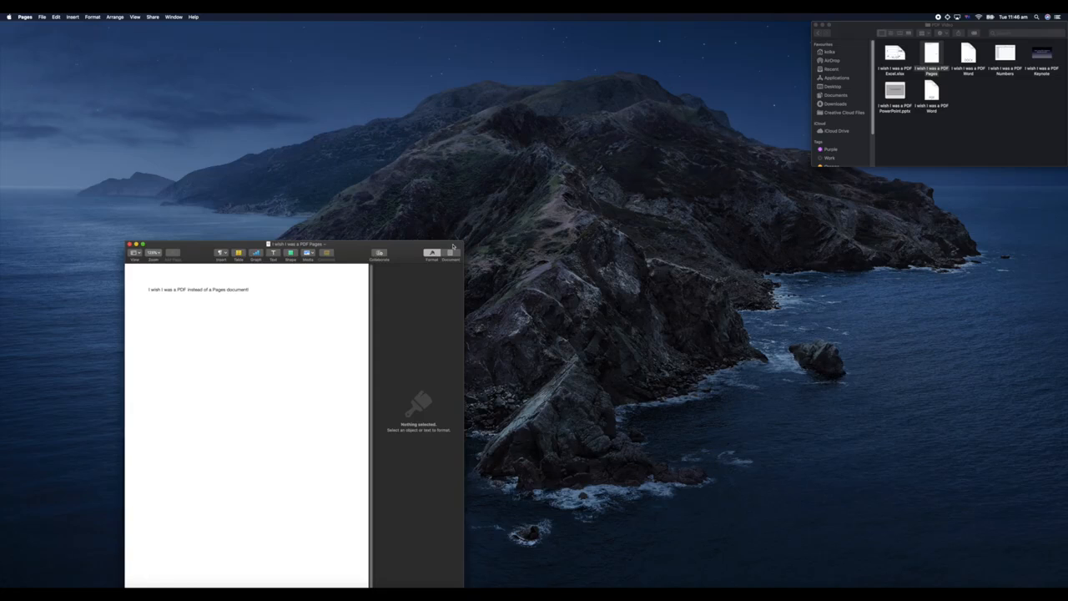
left_click(433, 255)
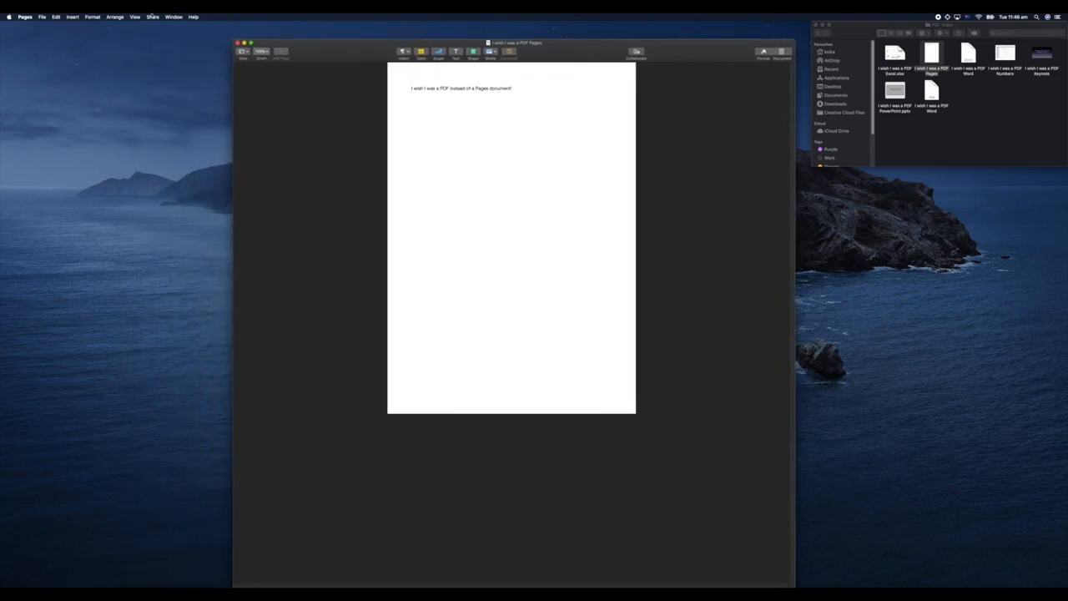
left_click(41, 17)
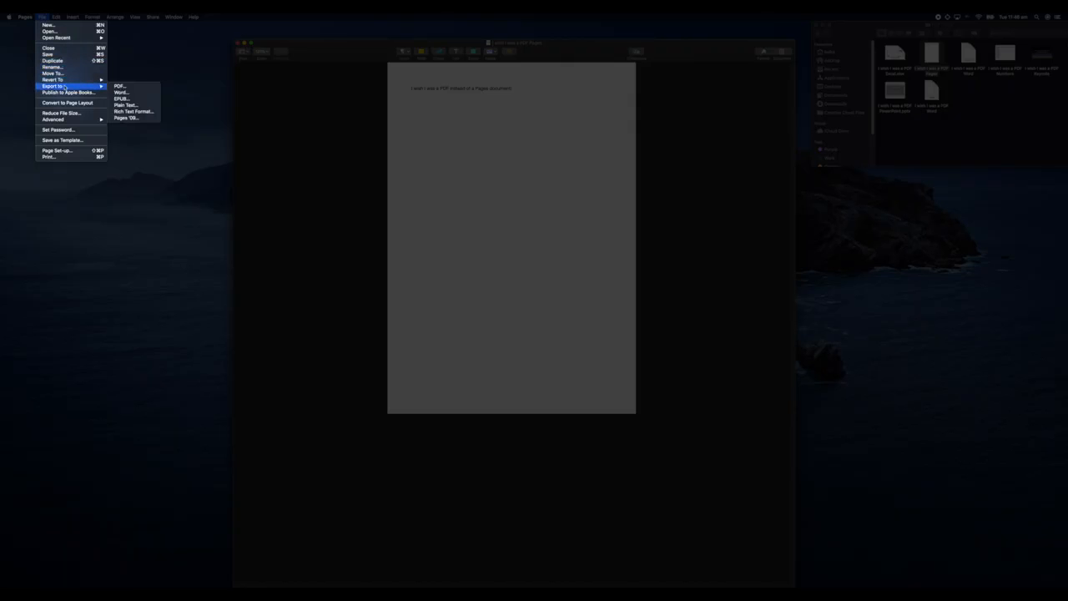
left_click(116, 89)
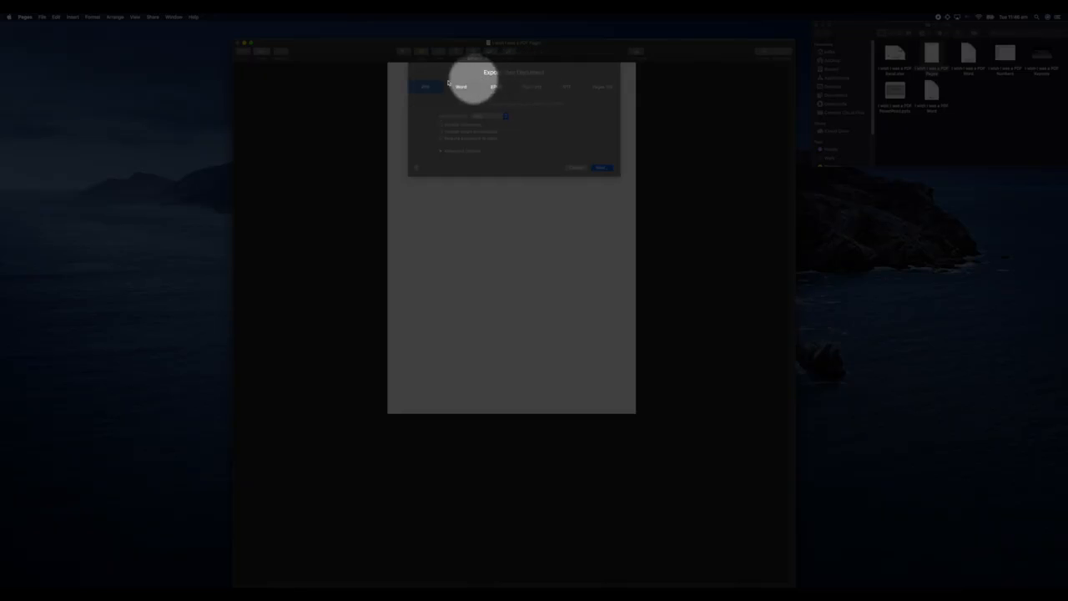
left_click(426, 87)
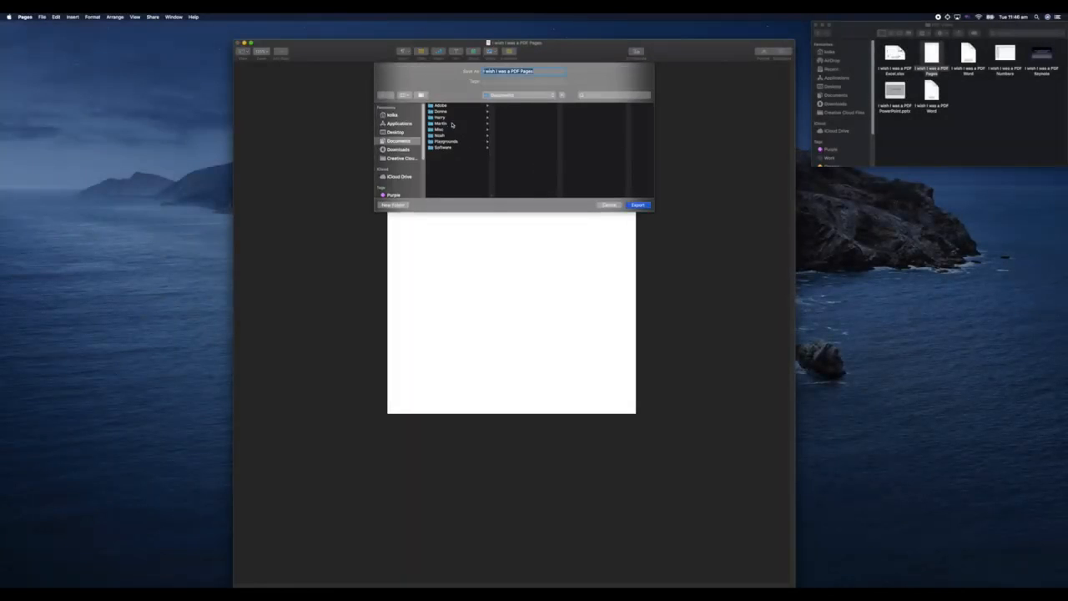
- Browse through Documents and Tech Teacher to PDF Video and export the PDF there
left_click(440, 123)
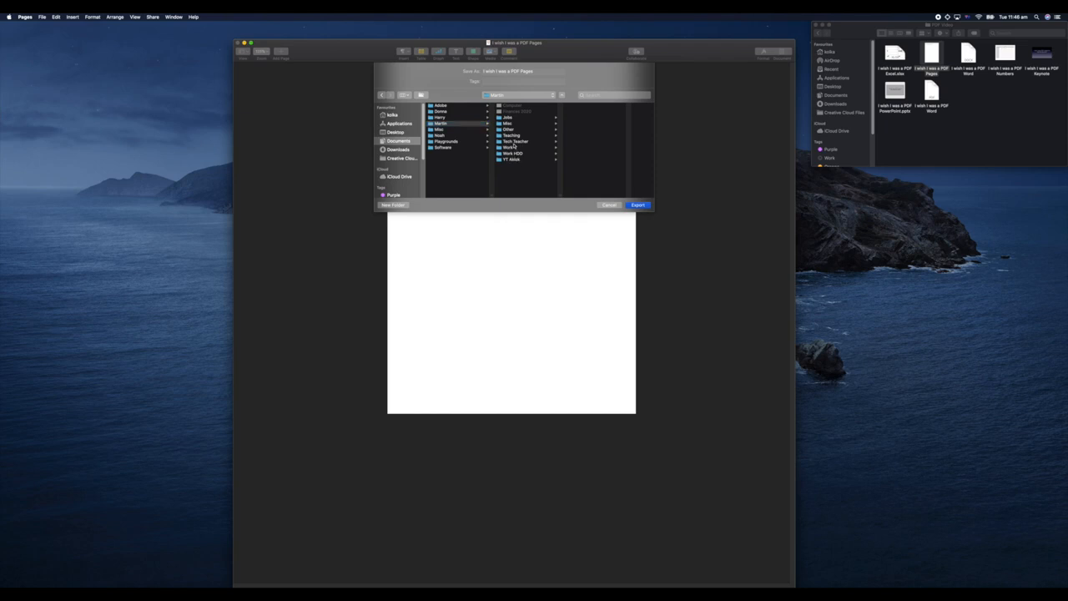
left_click(515, 141)
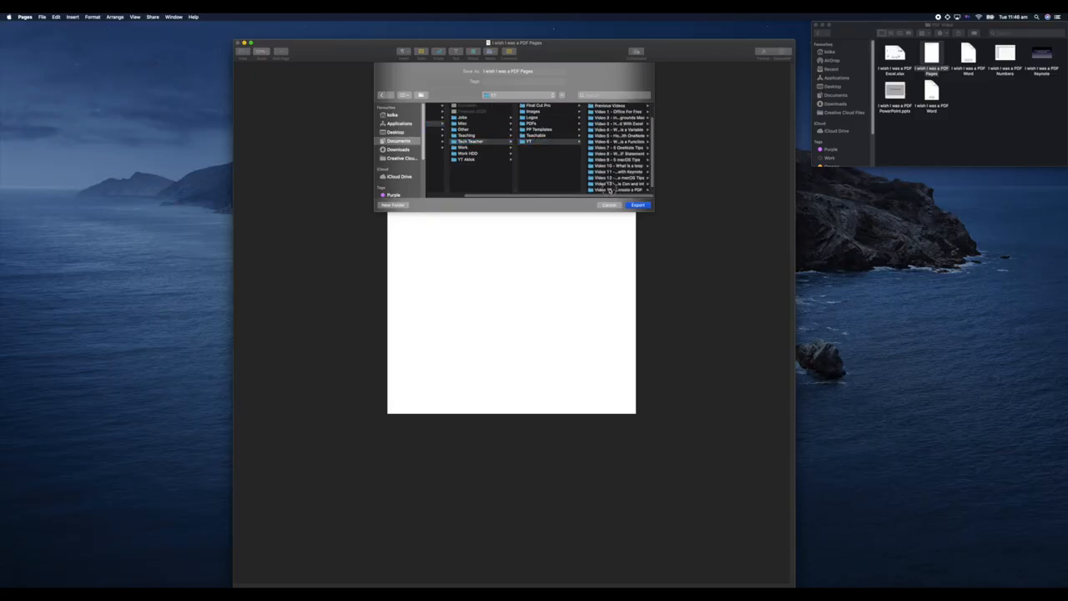
left_click(547, 189)
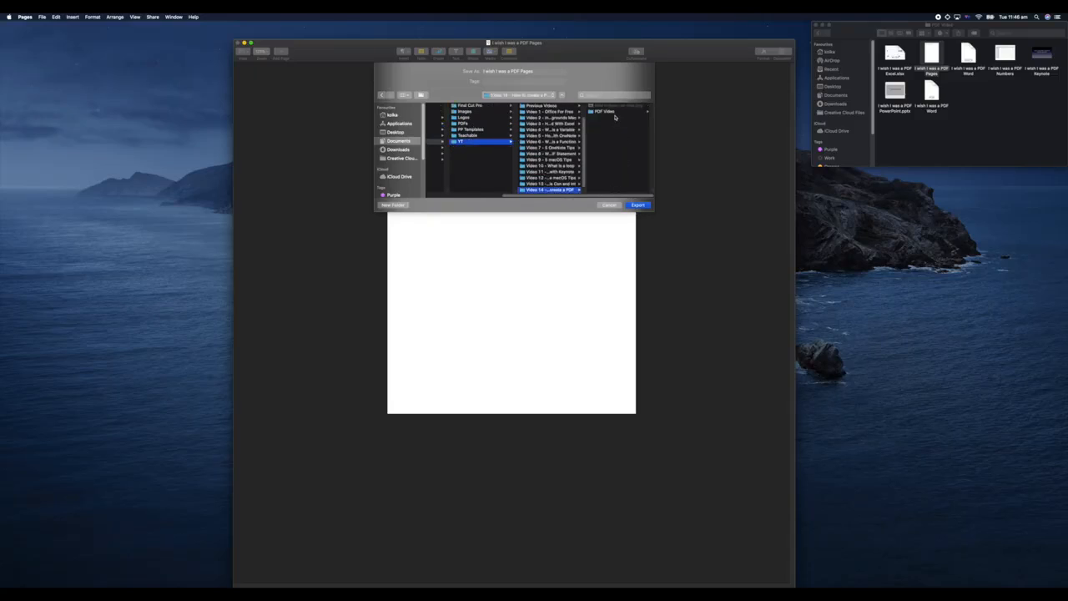
left_click(549, 112)
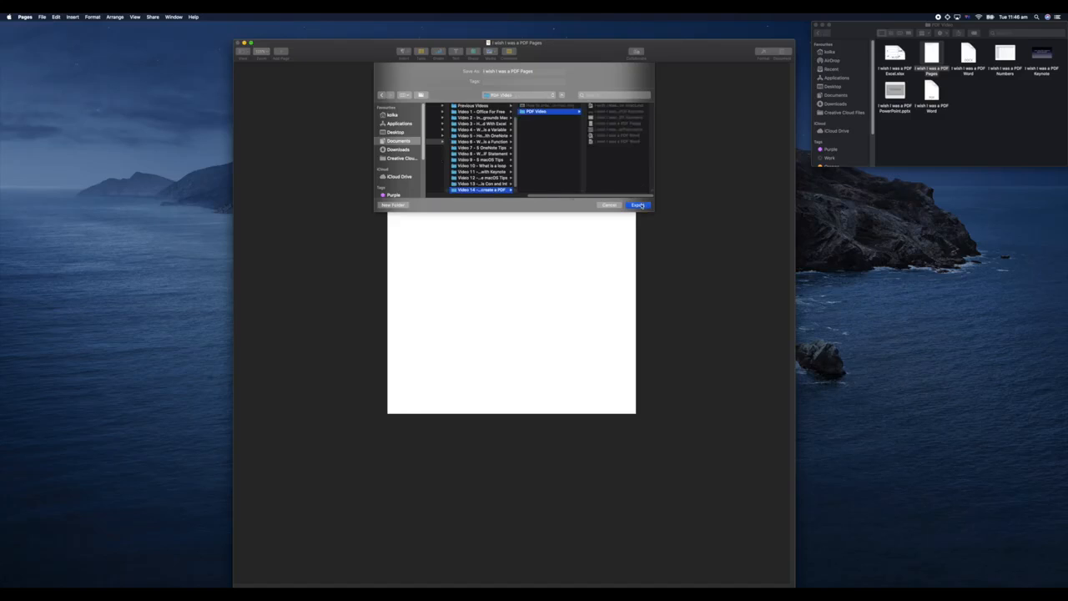
left_click(637, 204)
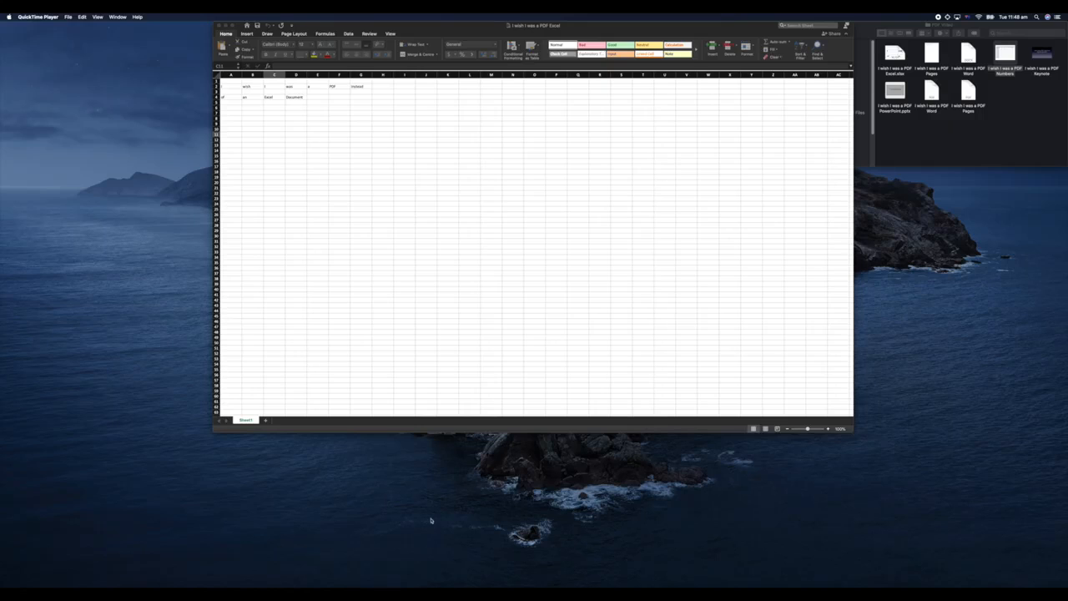
- Bring the 'I wish I was a PDF Excel' workbook window to the front
left_click(274, 135)
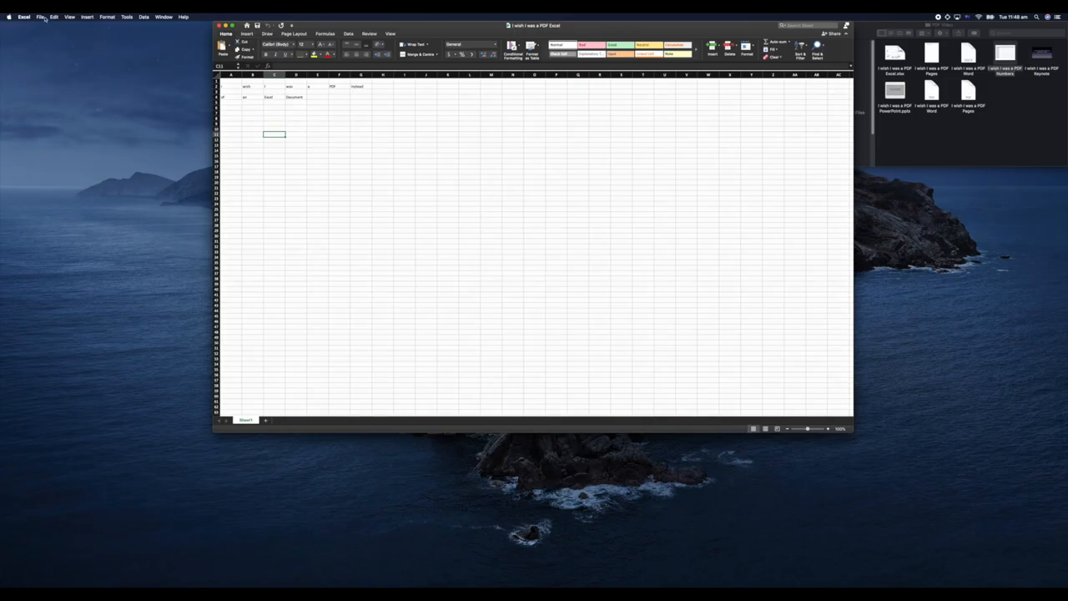
- Save the Excel workbook with PDF as the file format
left_click(41, 17)
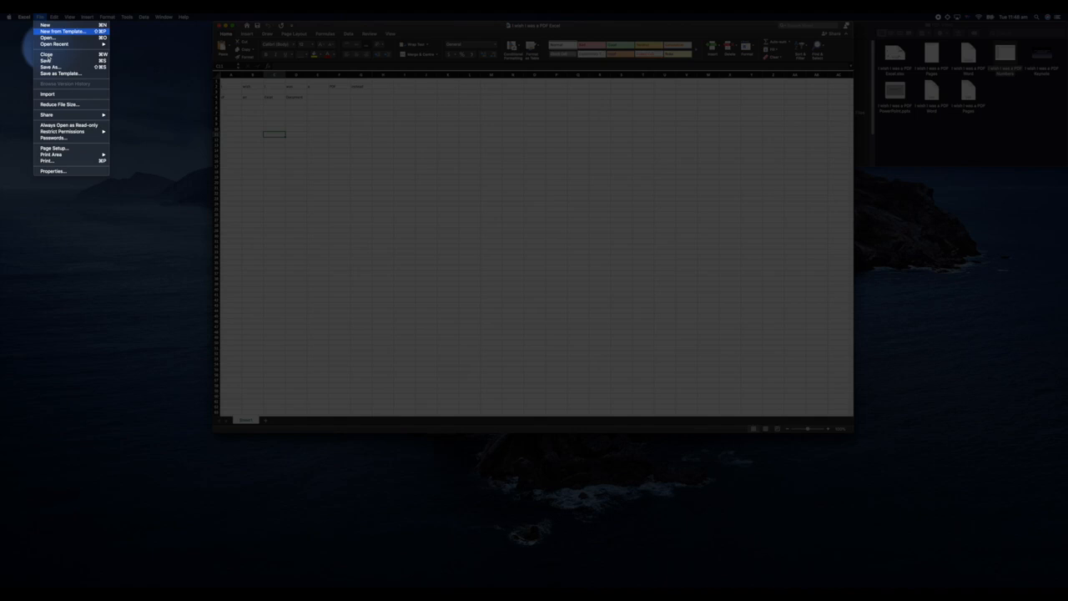
left_click(250, 109)
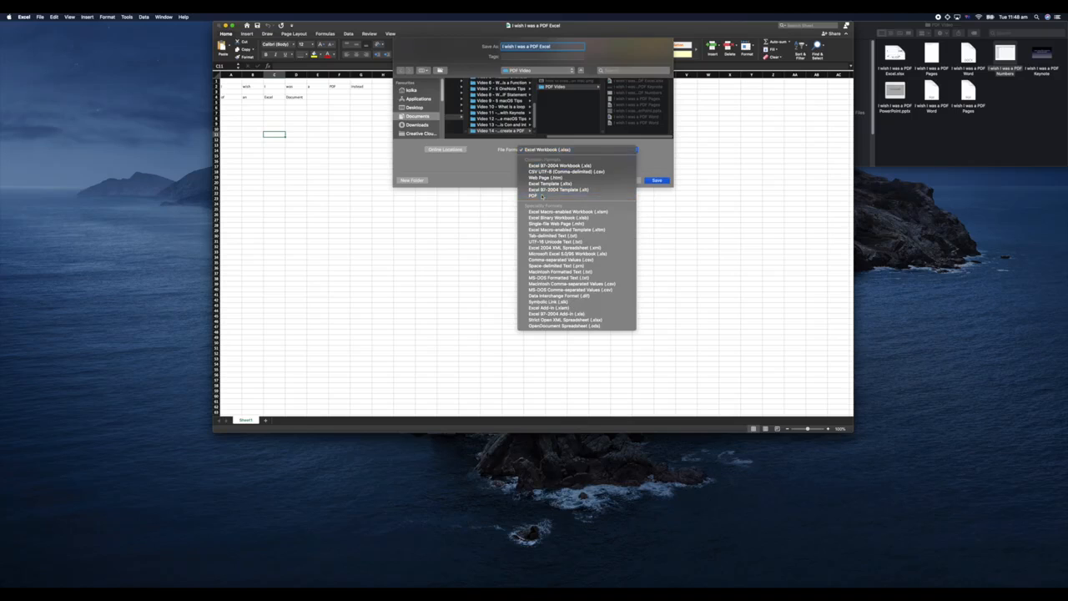
left_click(532, 195)
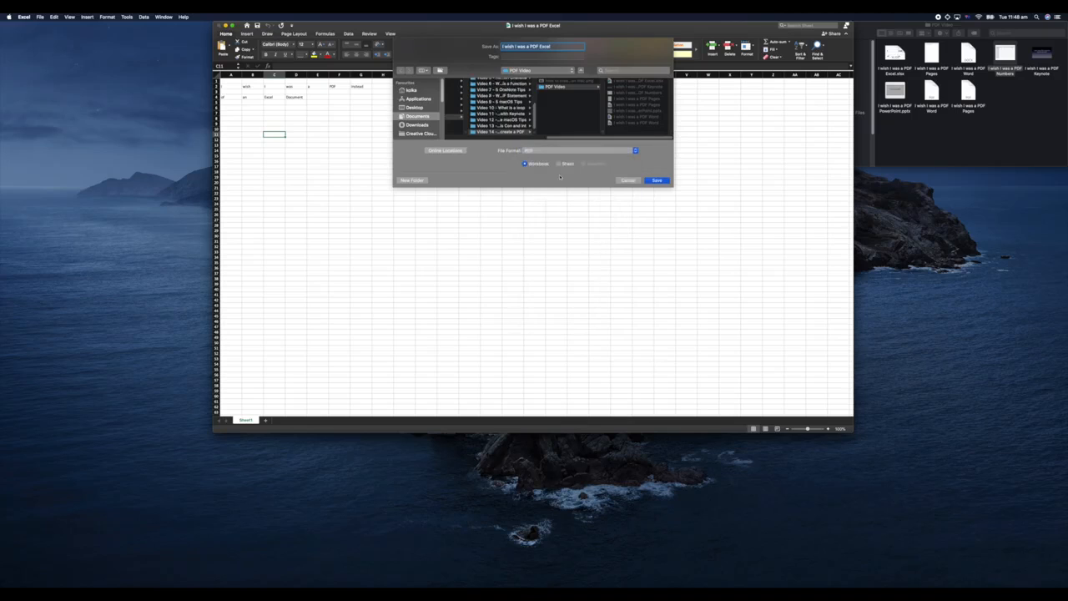
left_click(657, 180)
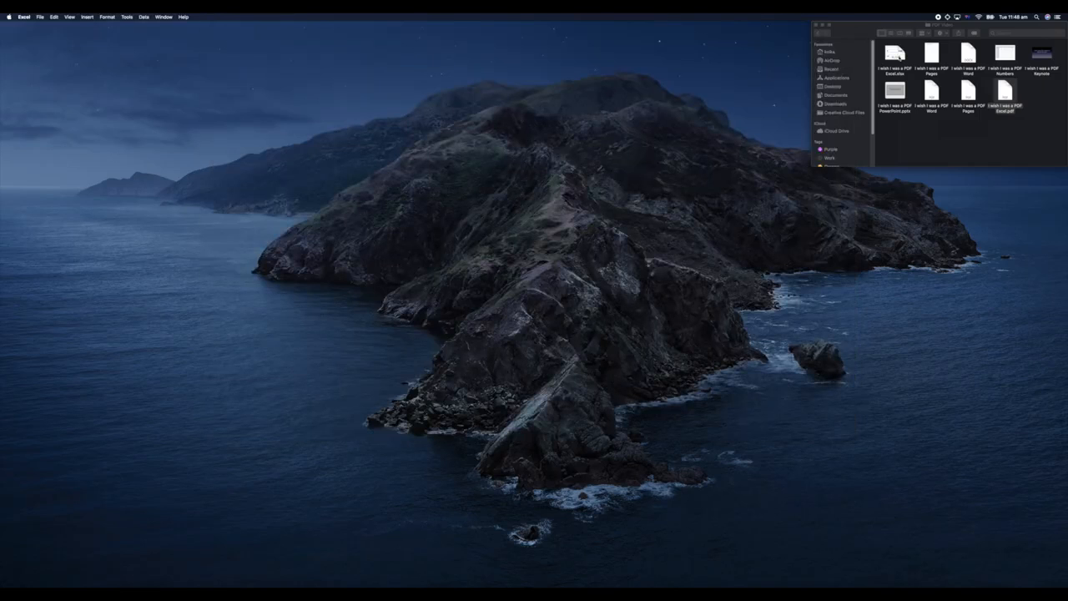
- Open the Numbers spreadsheet and export it as a PDF into Tech Teacher > PDF Video
double_click(1005, 59)
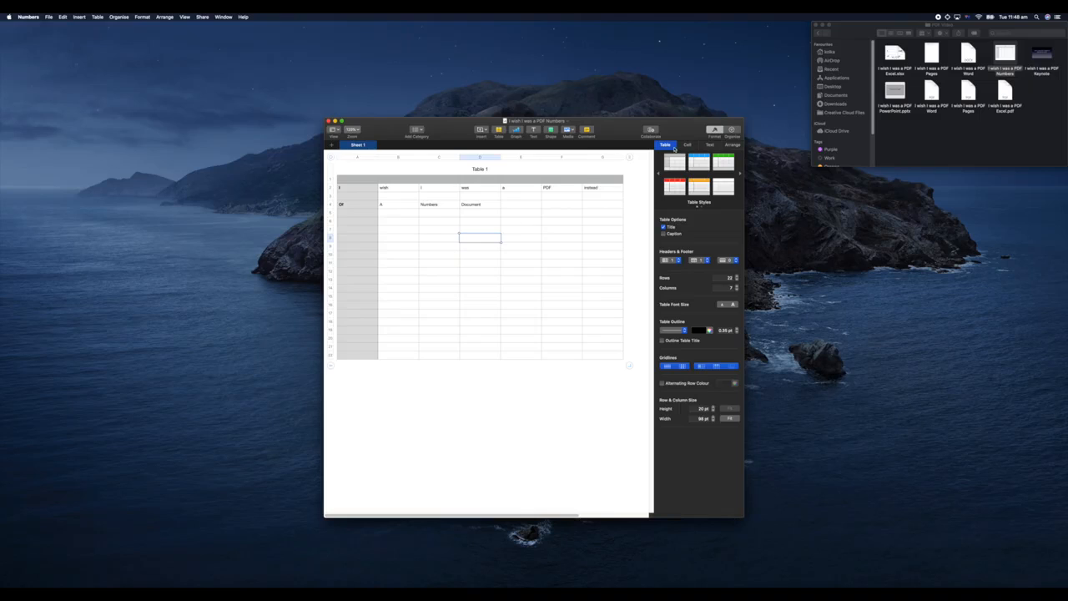
mouse_move(211, 140)
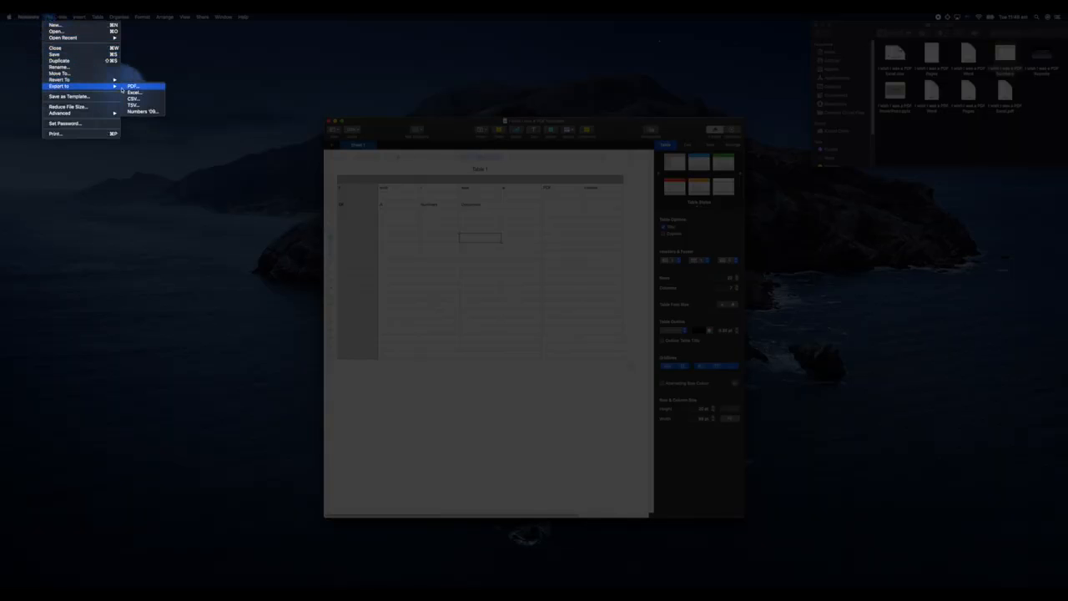
left_click(132, 86)
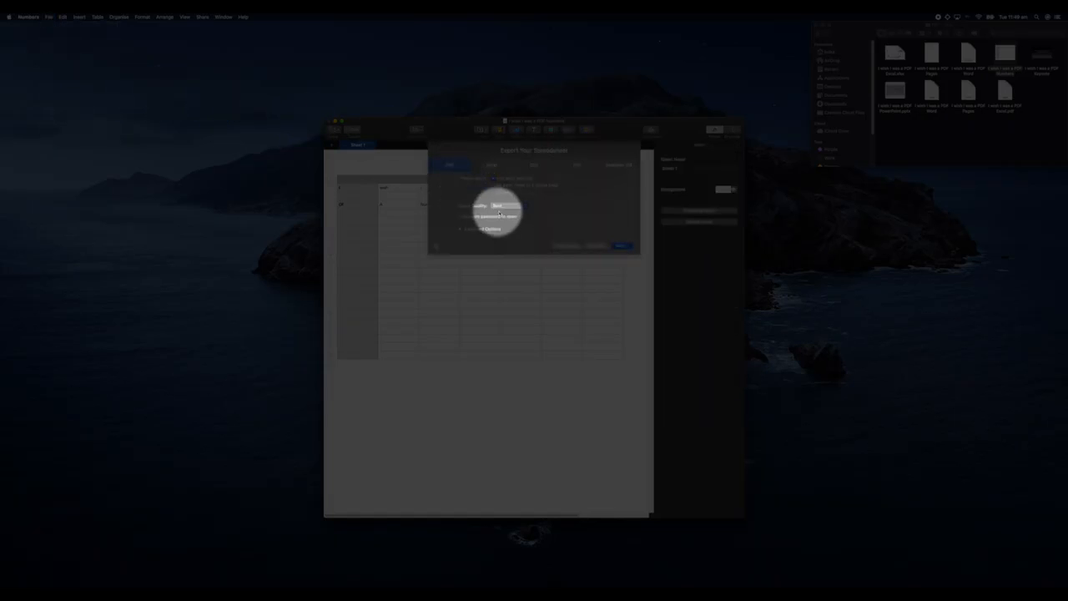
left_click(622, 246)
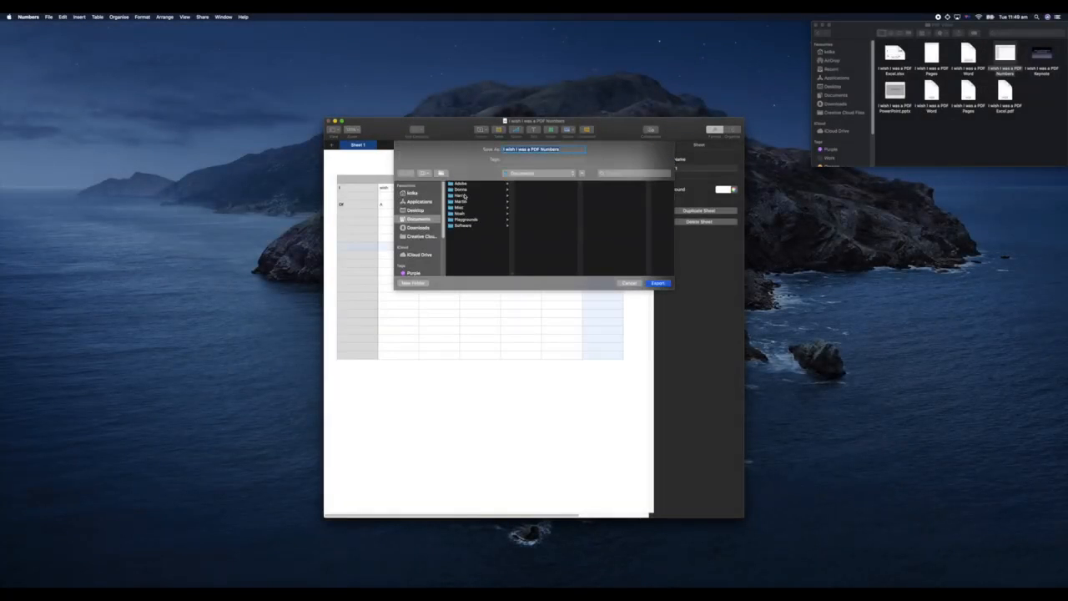
left_click(460, 201)
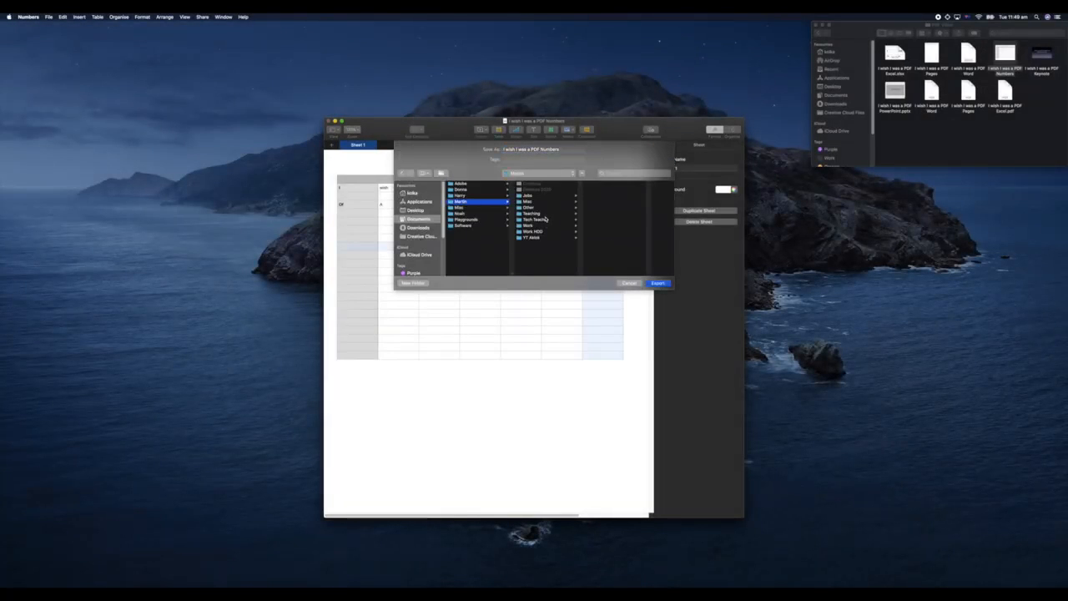
left_click(534, 219)
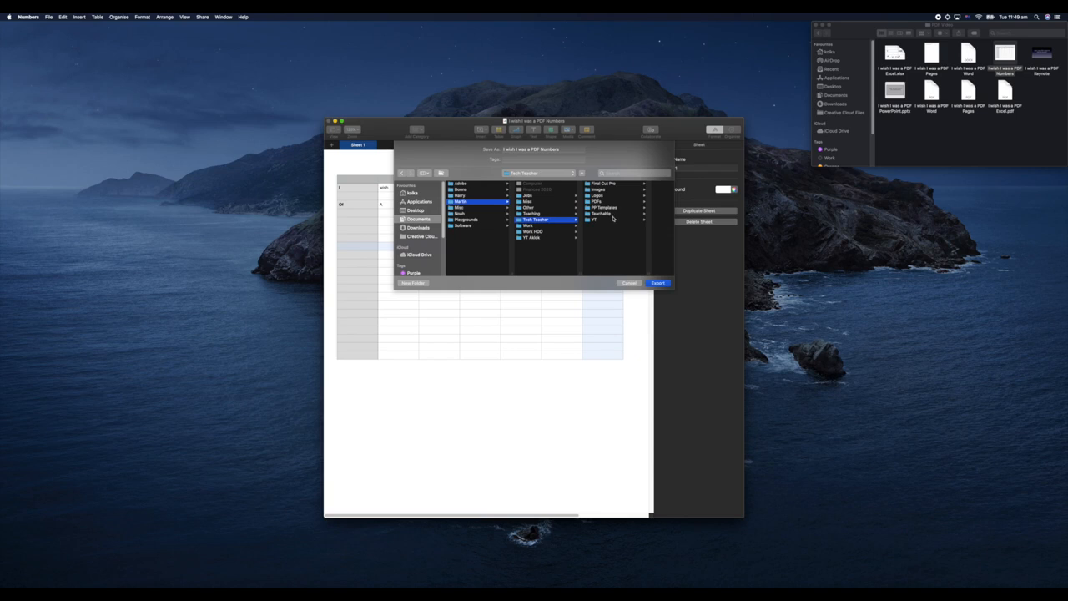
left_click(594, 219)
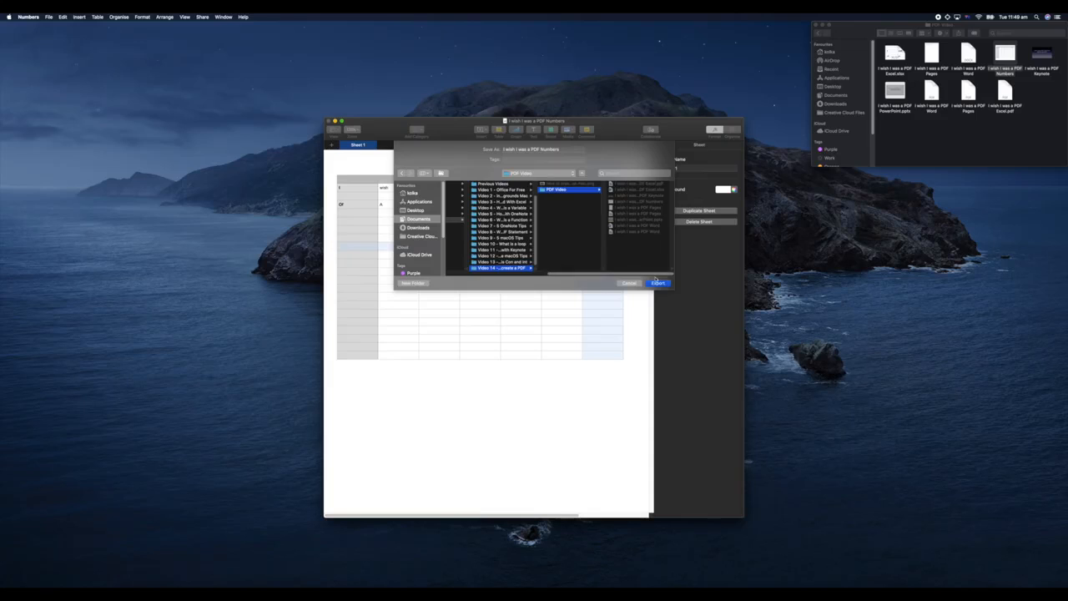
left_click(657, 283)
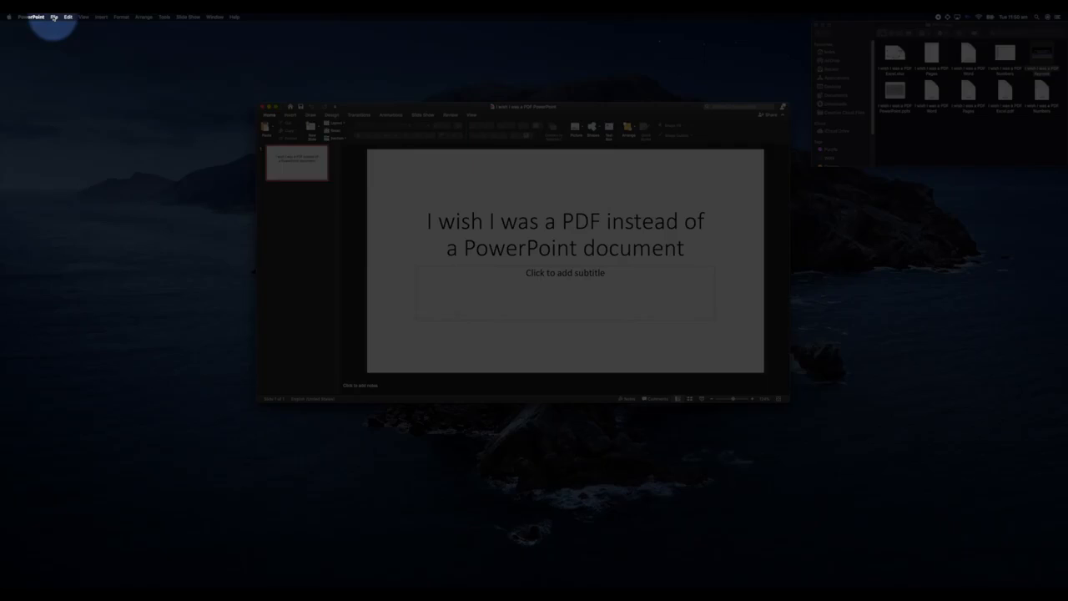
- Export the PowerPoint presentation as a PDF, then open the Keynote version
left_click(53, 17)
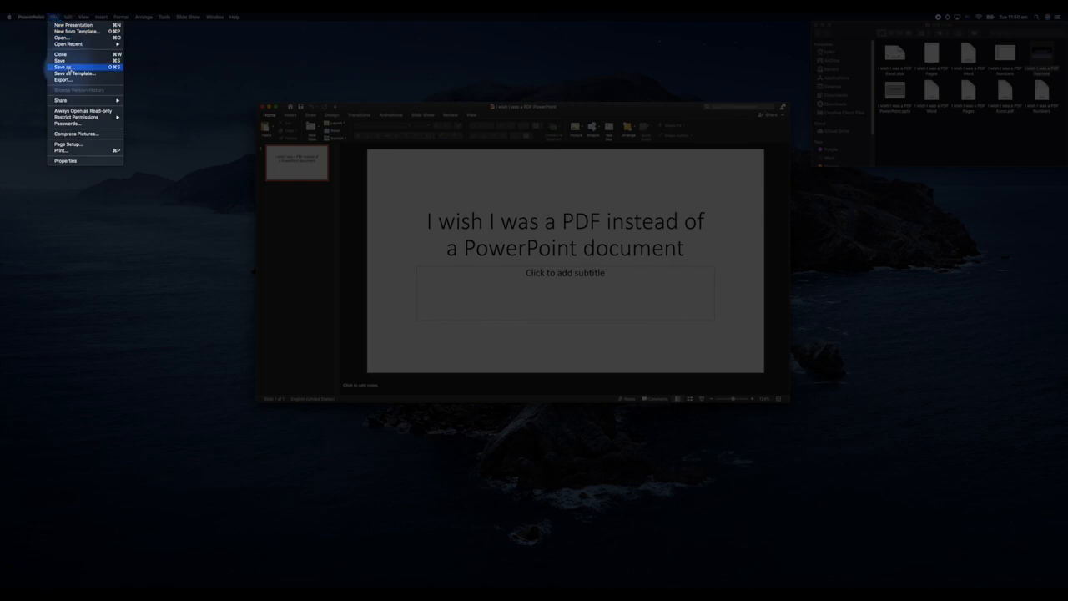
left_click(63, 66)
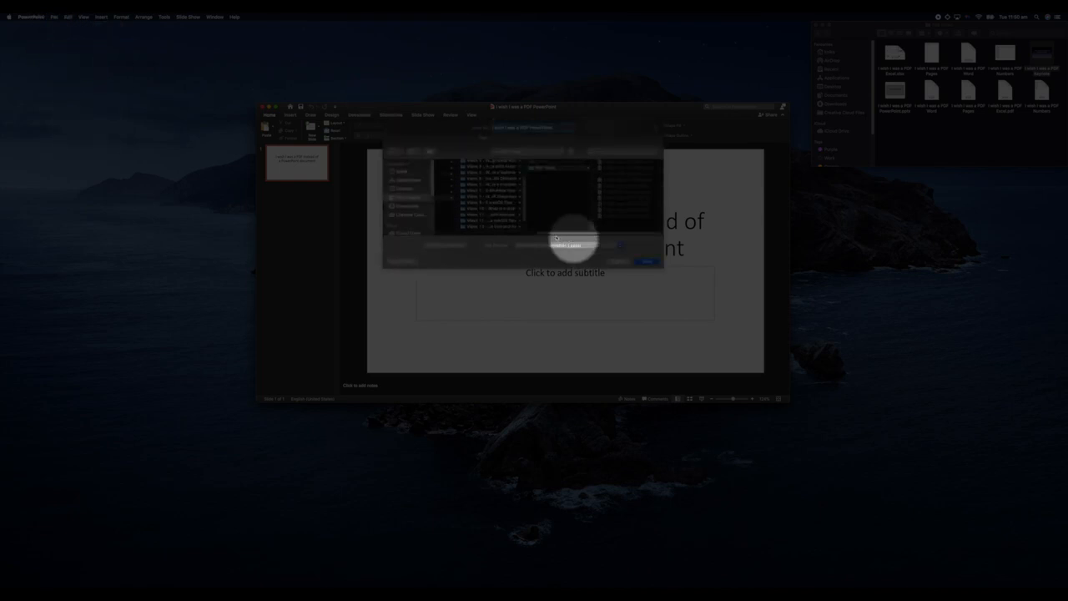
left_click(567, 245)
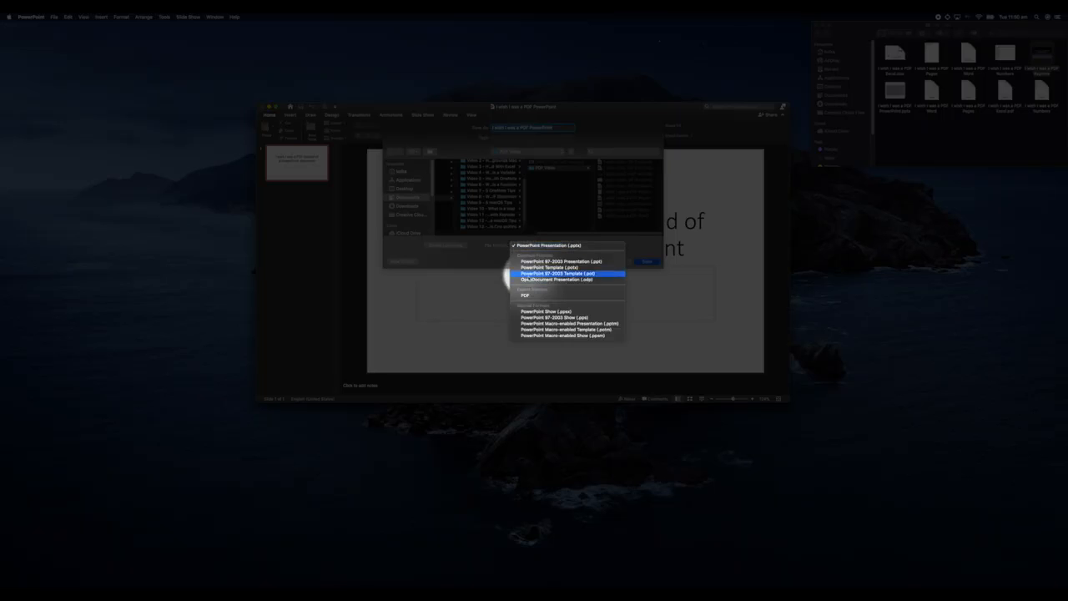
left_click(559, 273)
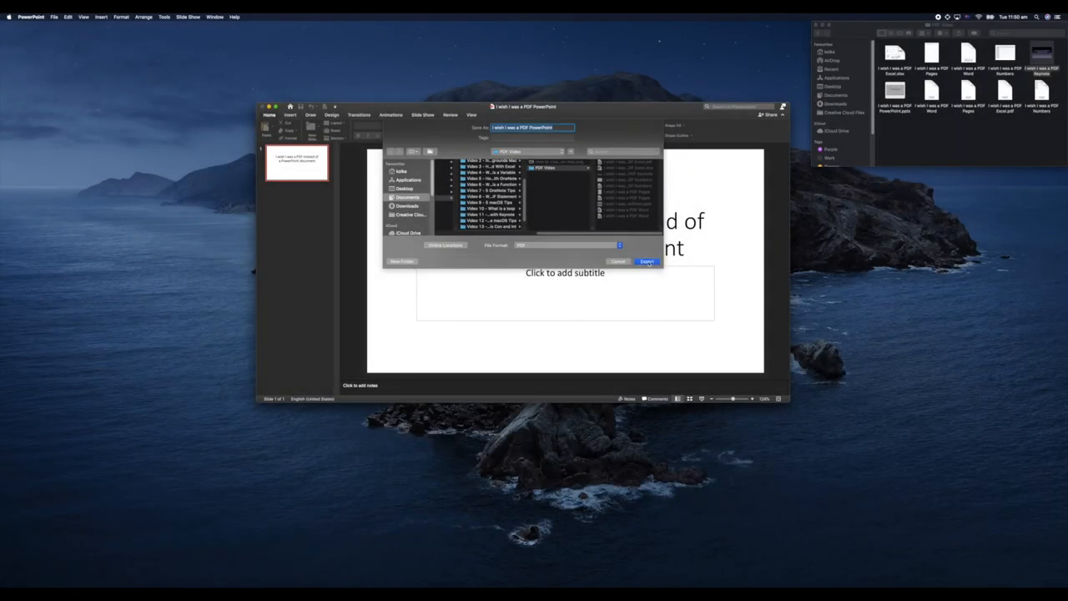
left_click(647, 262)
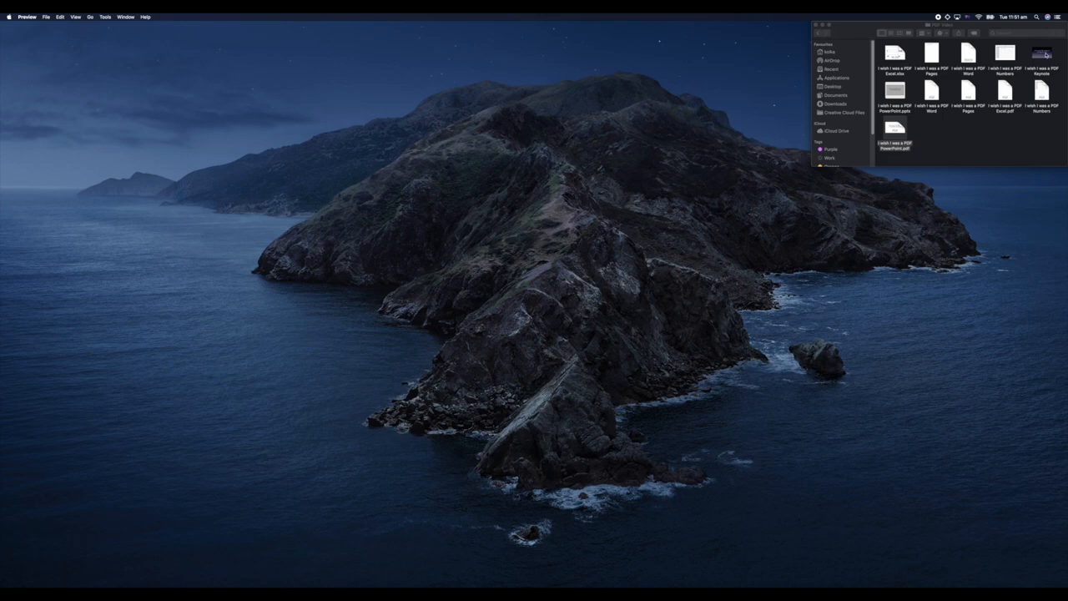
double_click(1041, 55)
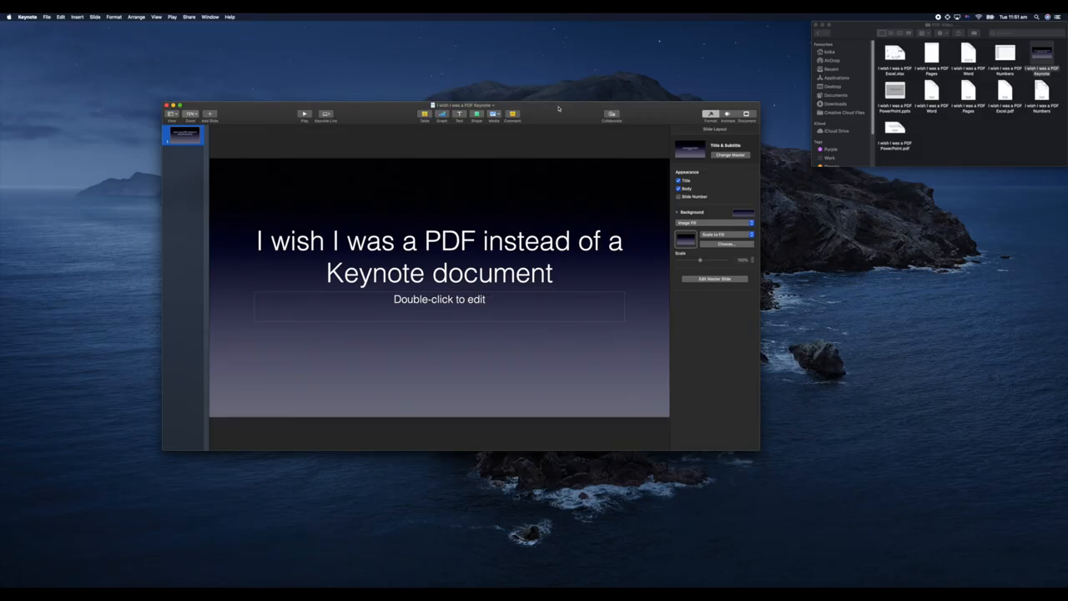
mouse_move(47, 20)
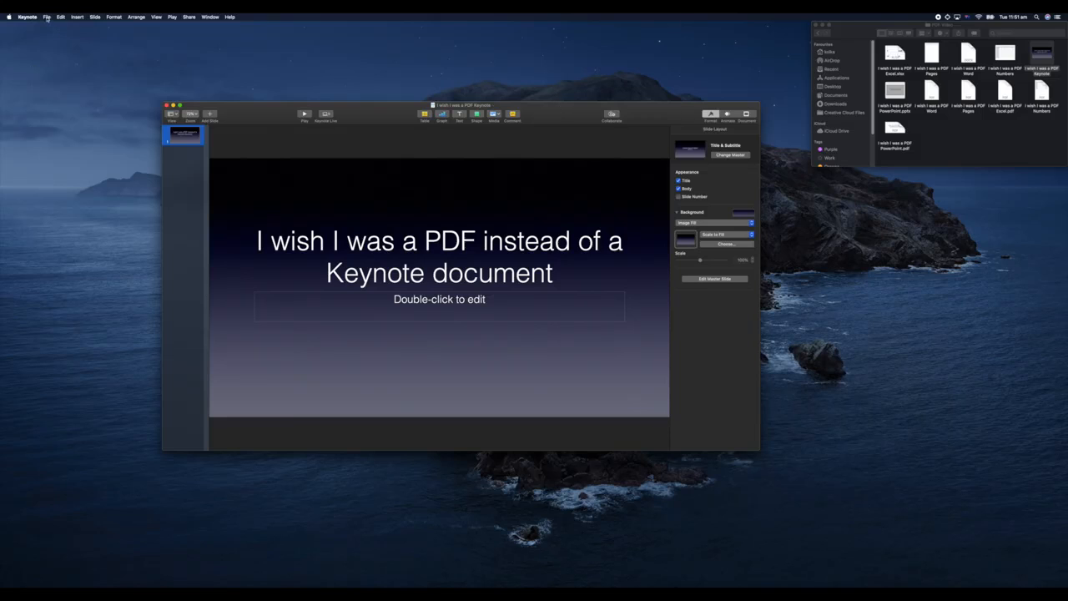
- Export the Keynote presentation to PDF, browsing into Tech Teacher > YT
left_click(47, 17)
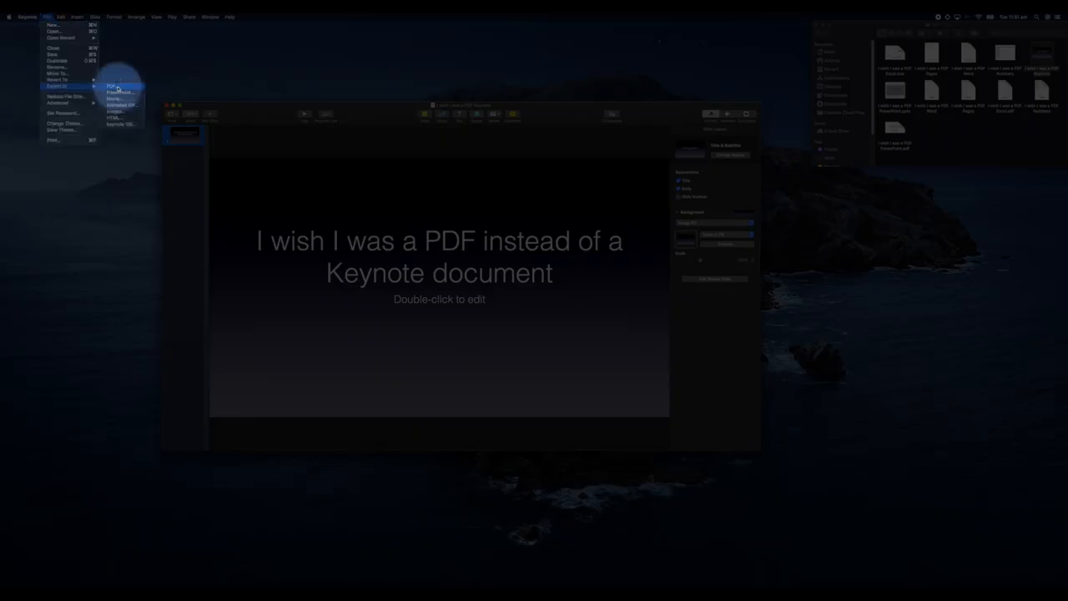
left_click(112, 86)
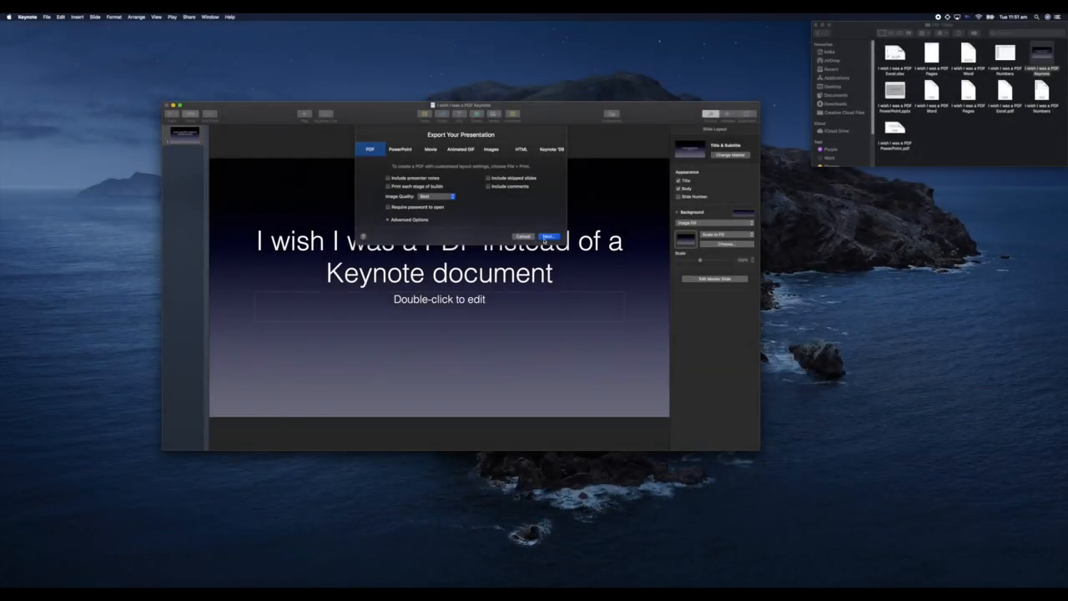
left_click(547, 236)
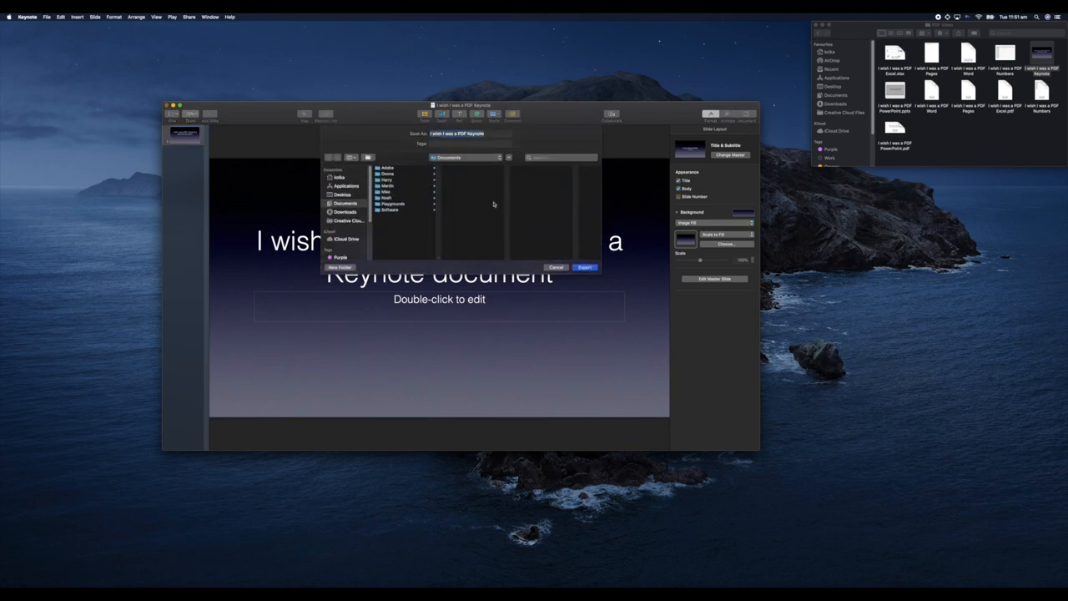
left_click(386, 185)
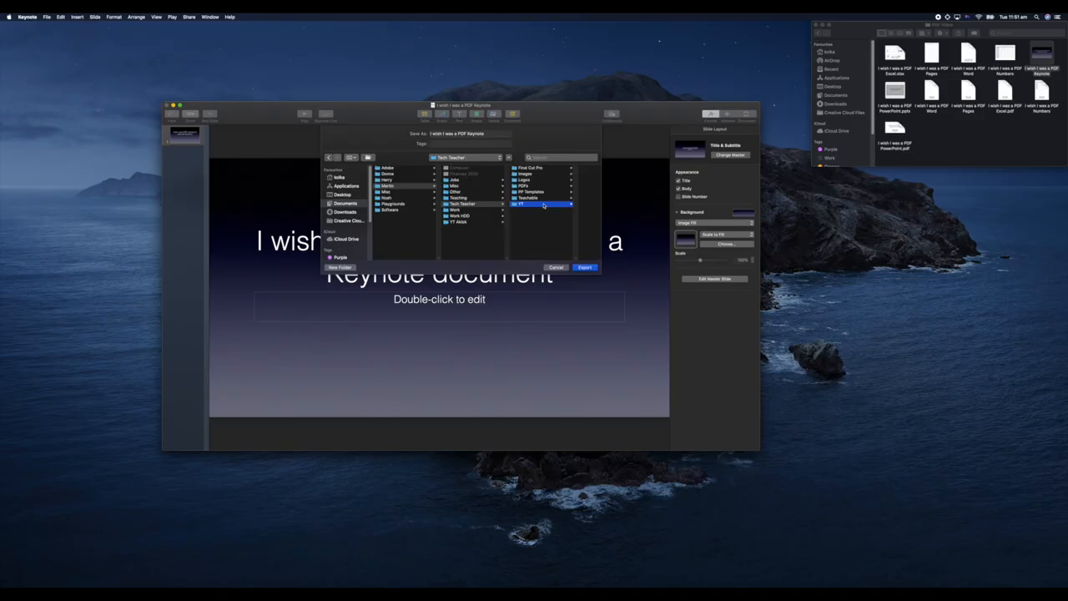
left_click(519, 205)
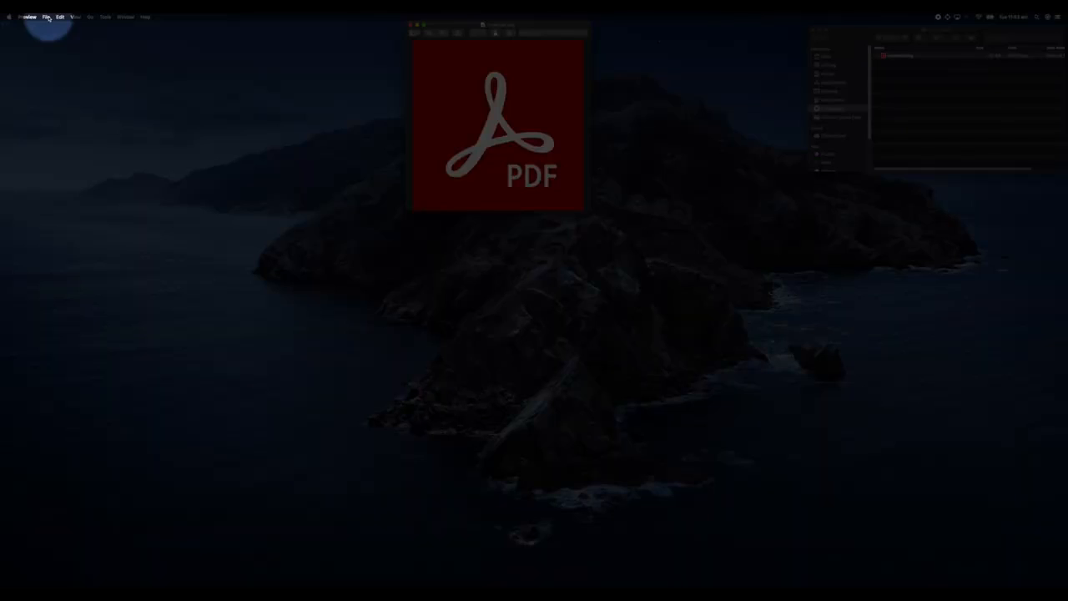
- Export unnamed.png as a PDF into Downloads
left_click(45, 17)
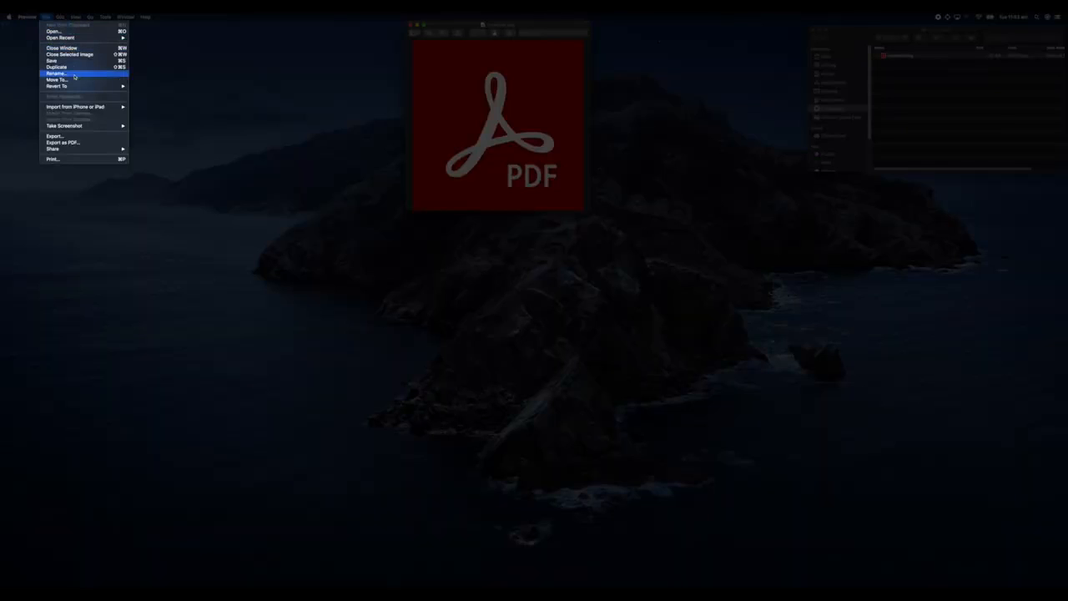
mouse_move(63, 142)
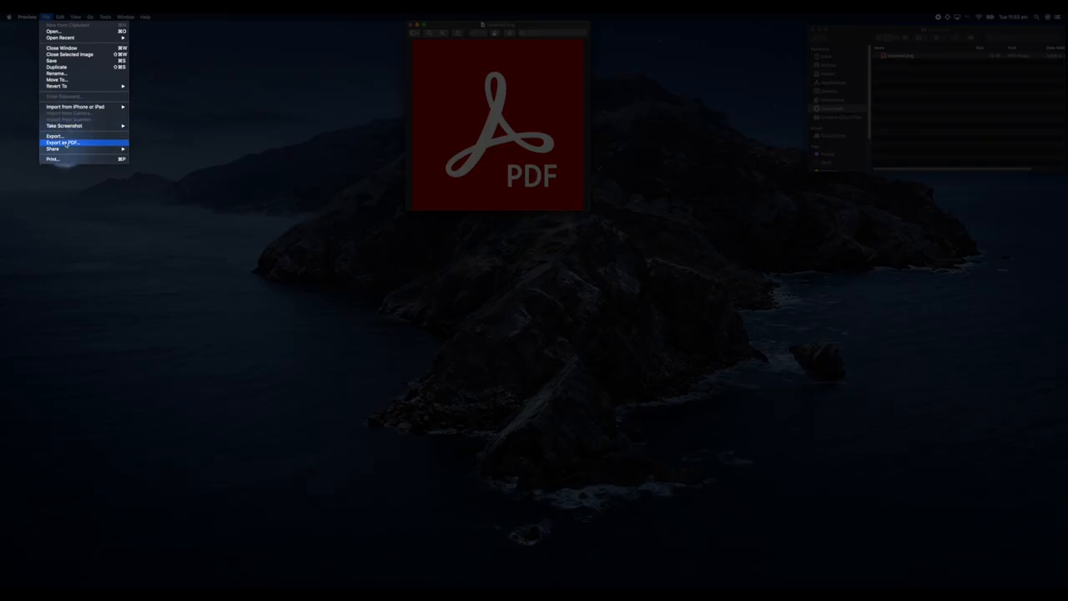
left_click(55, 136)
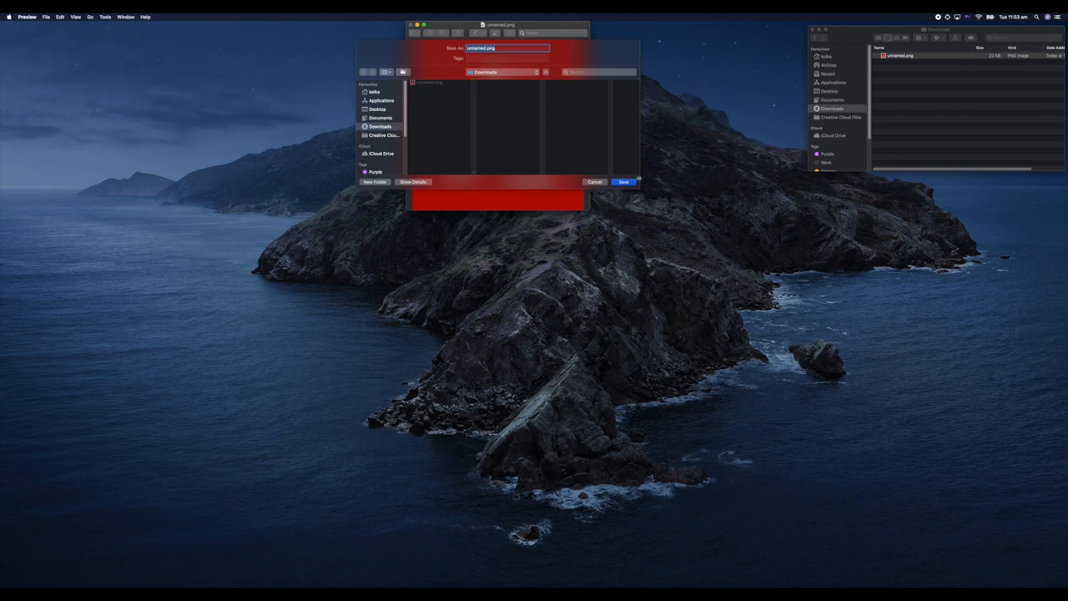
mouse_move(620, 196)
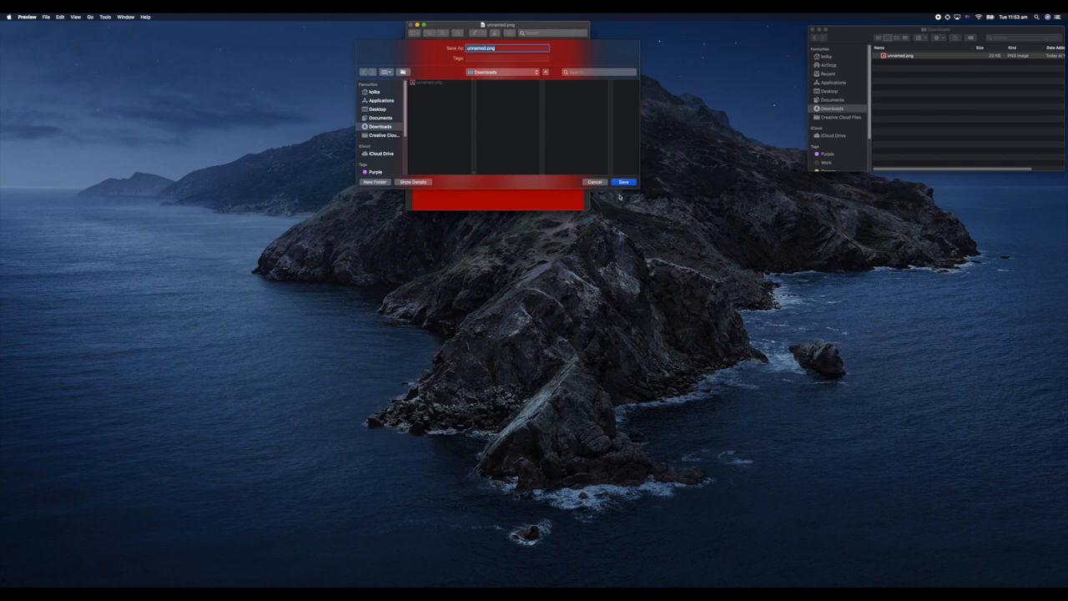
left_click(623, 182)
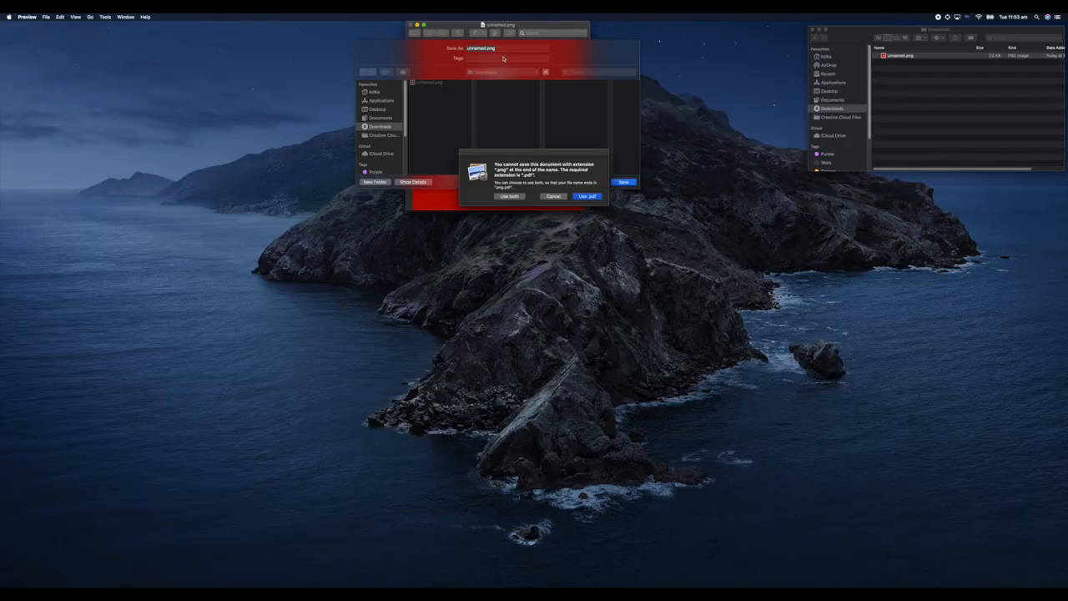
mouse_move(532, 65)
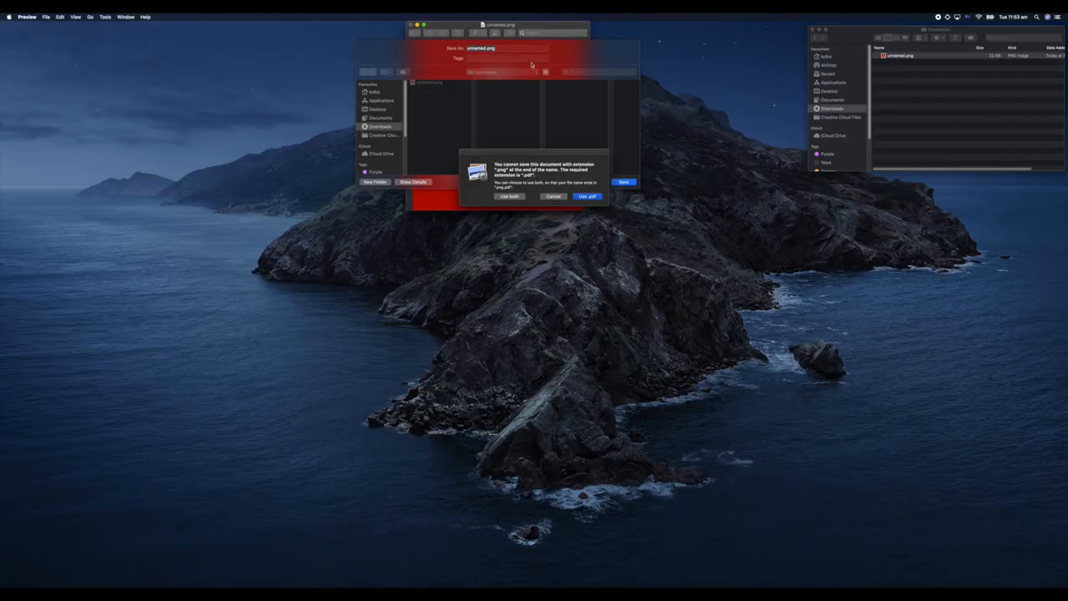
mouse_move(519, 58)
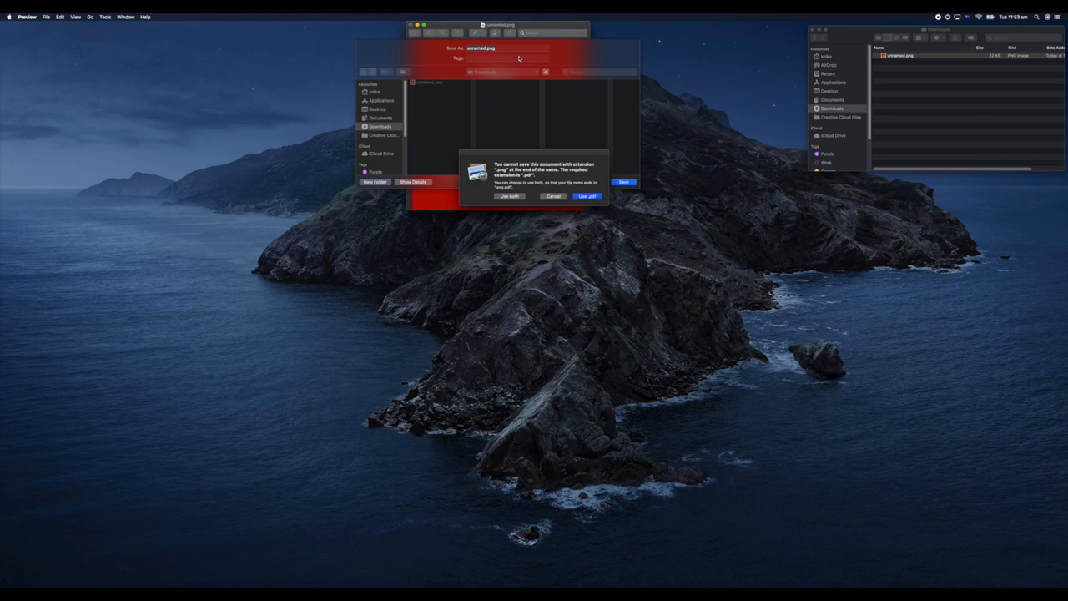
mouse_move(274, 61)
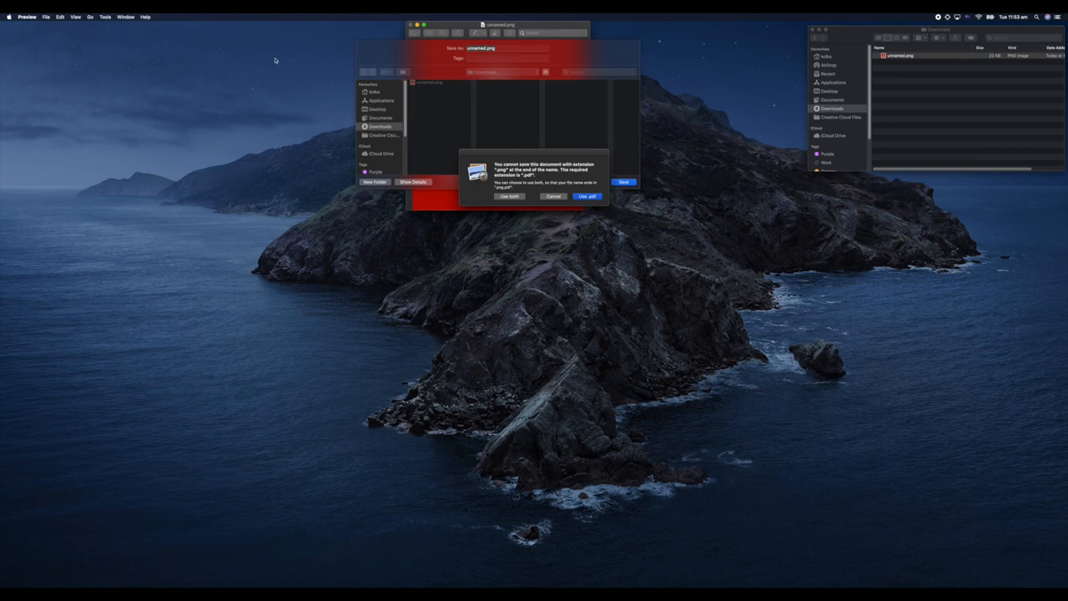
mouse_move(93, 114)
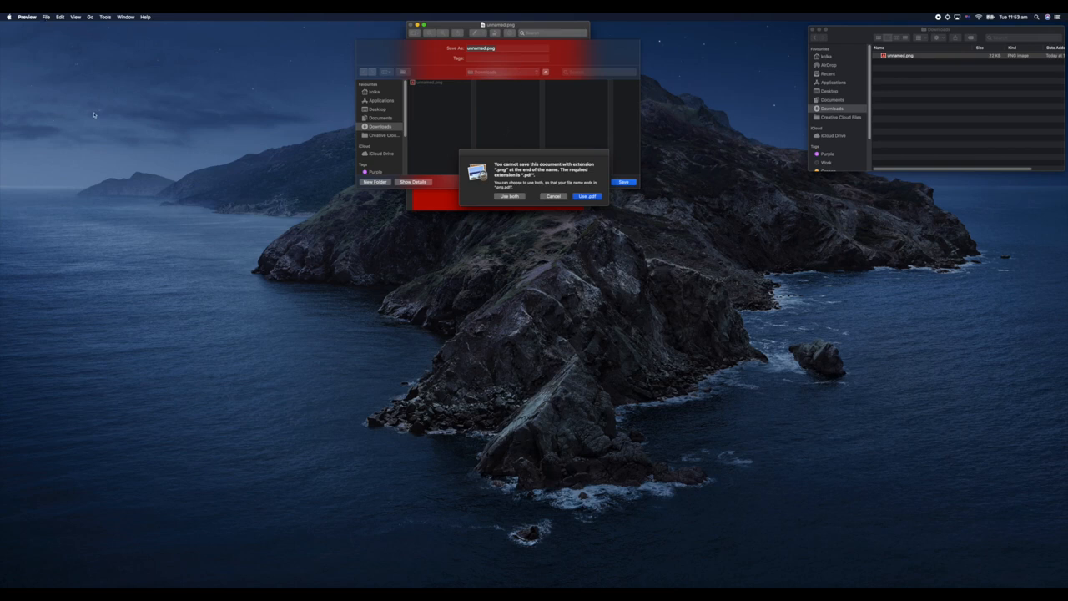
mouse_move(554, 139)
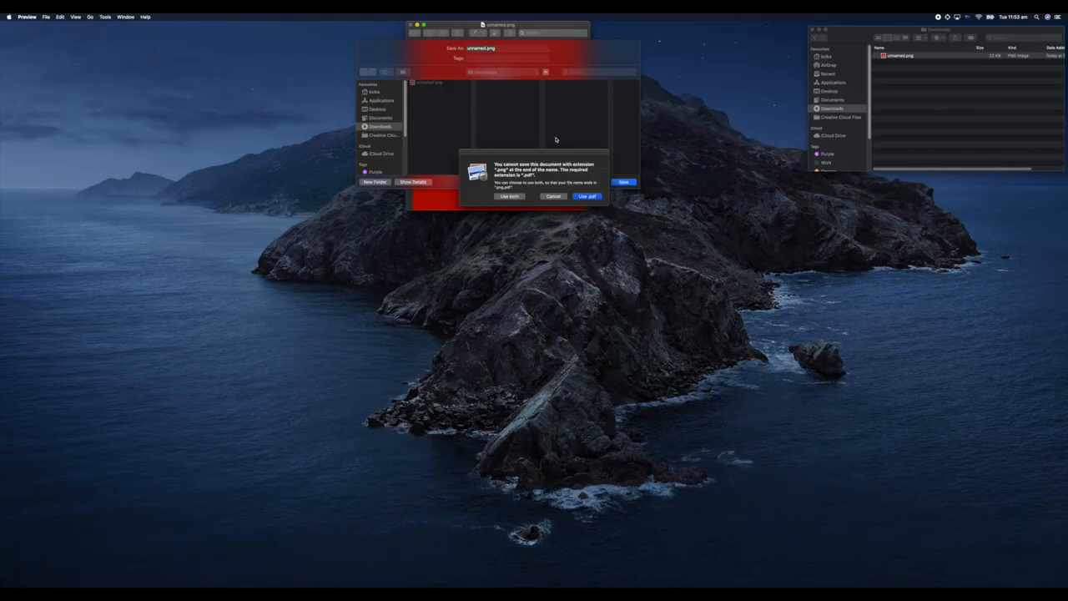
mouse_move(547, 193)
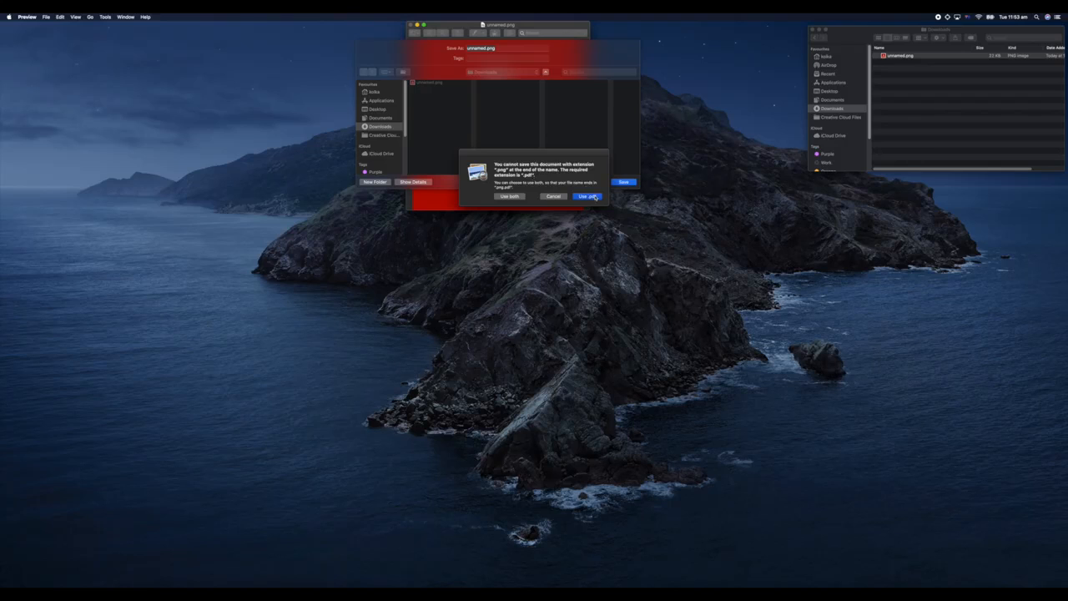
- Accept the .pdf extension so the image saves as unnamed.pdf
left_click(588, 196)
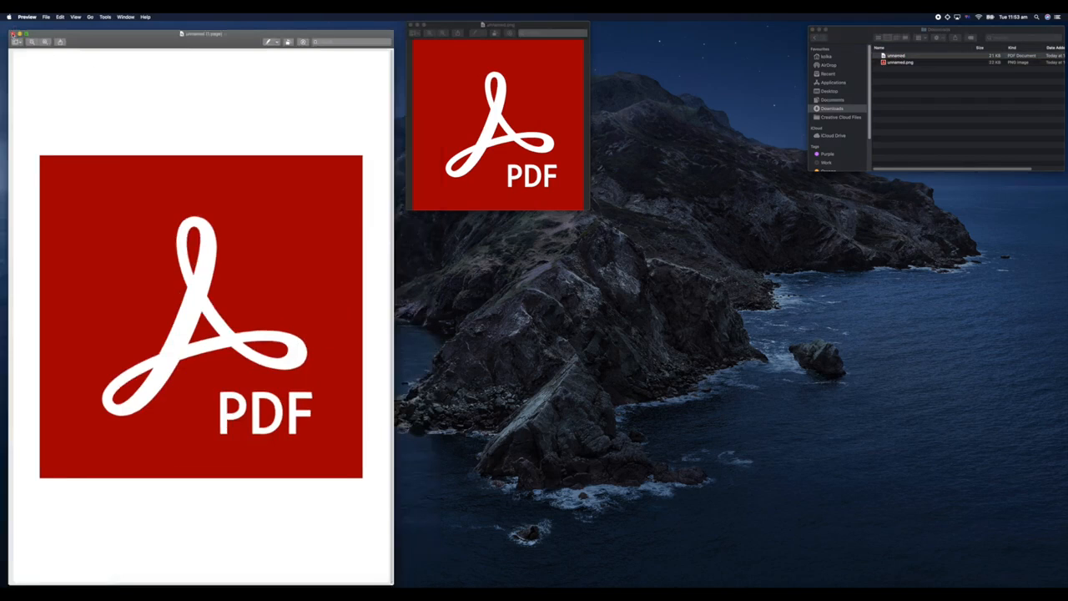
- Close the new PDF and the original PNG in Preview
left_click(13, 33)
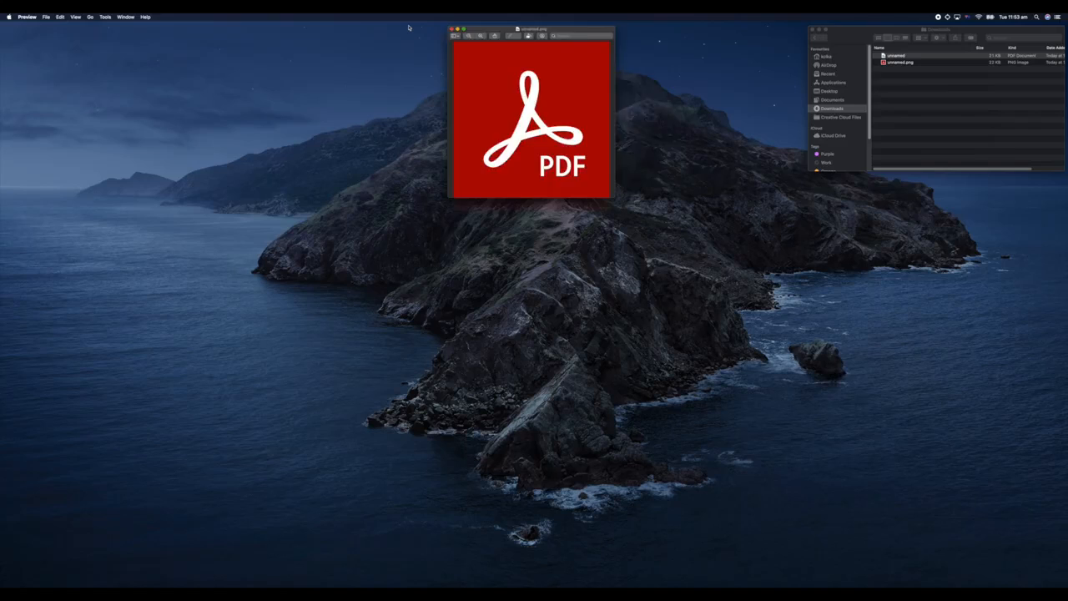
left_click(451, 28)
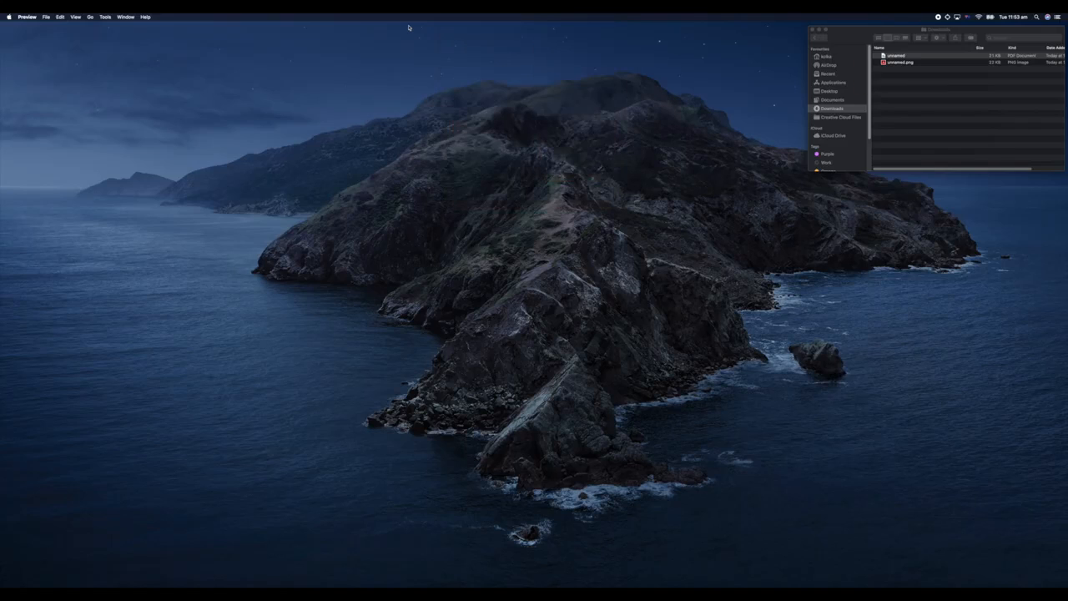